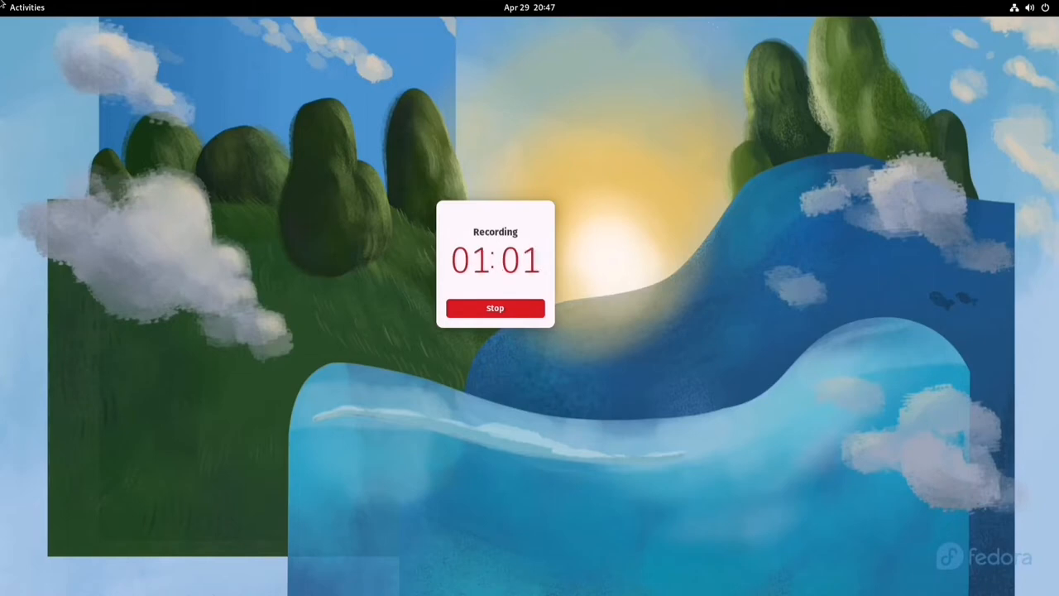
- Launch Firefox from the Activities overview
{"action": "left_click", "coordinate": [495, 308]}
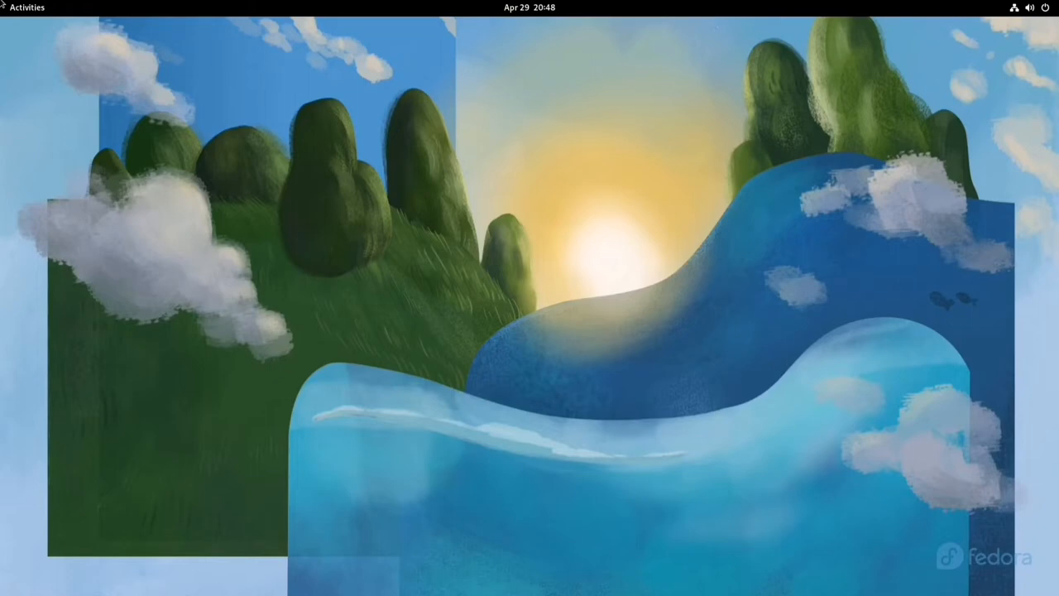
{"action": "left_click", "coordinate": [27, 7]}
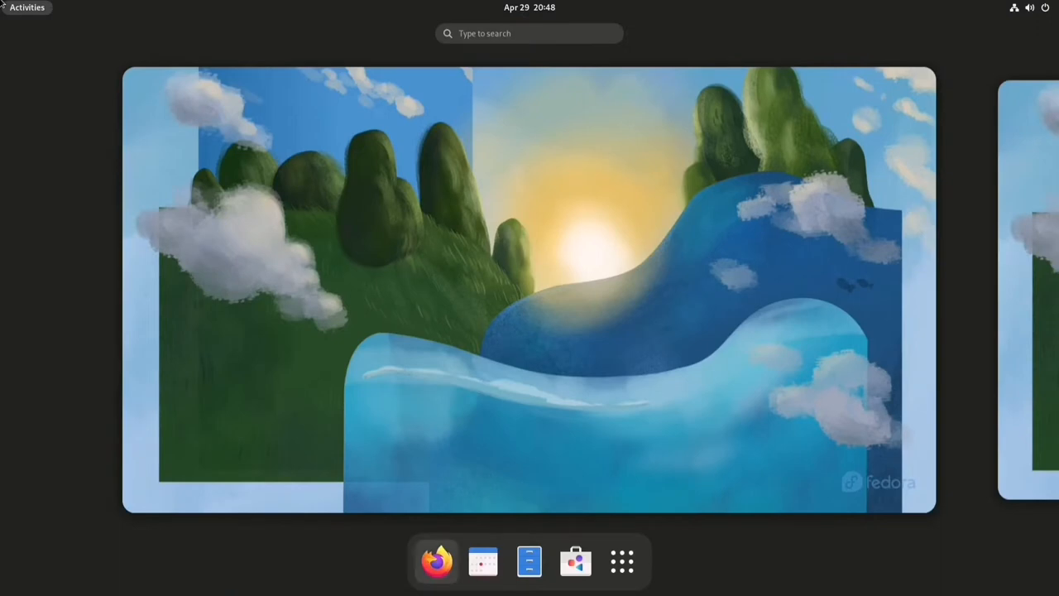
{"action": "left_click", "coordinate": [436, 561]}
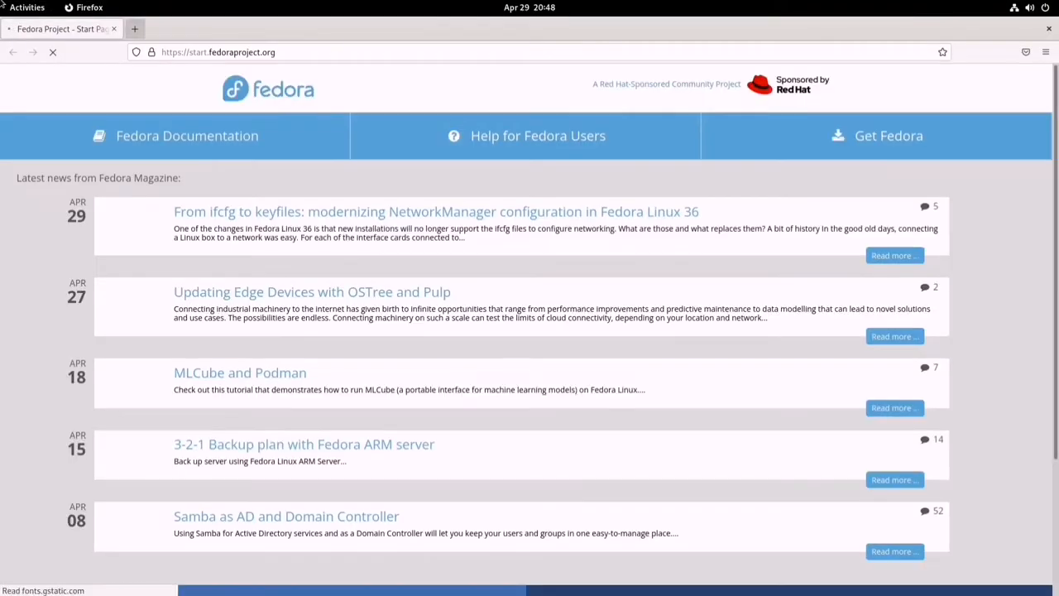
- Open a terminal and start typing 'cat ~/Documents'
{"action": "left_click", "coordinate": [27, 8]}
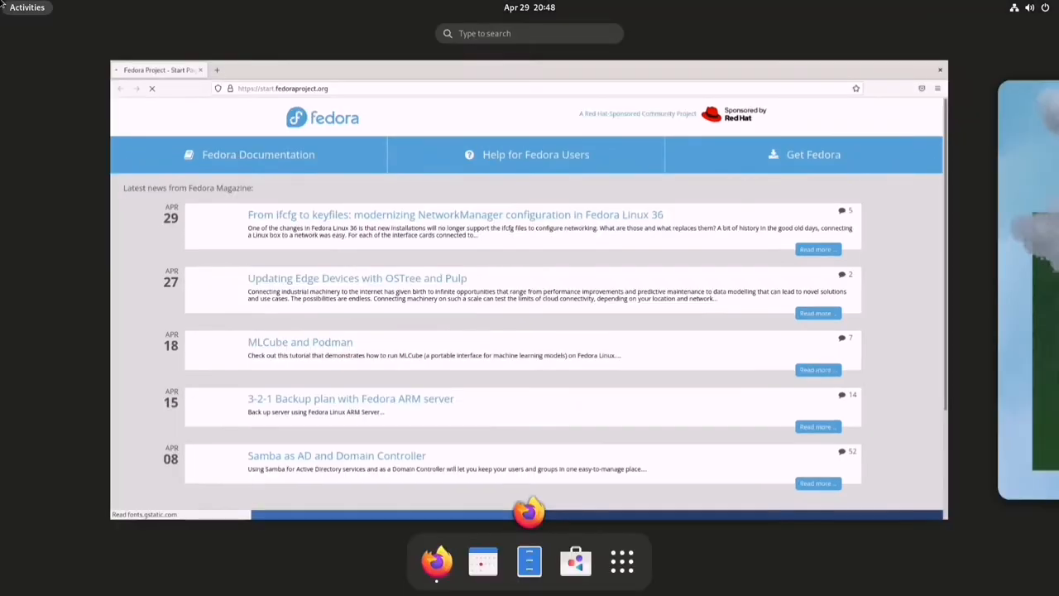
{"action": "left_click", "coordinate": [528, 562]}
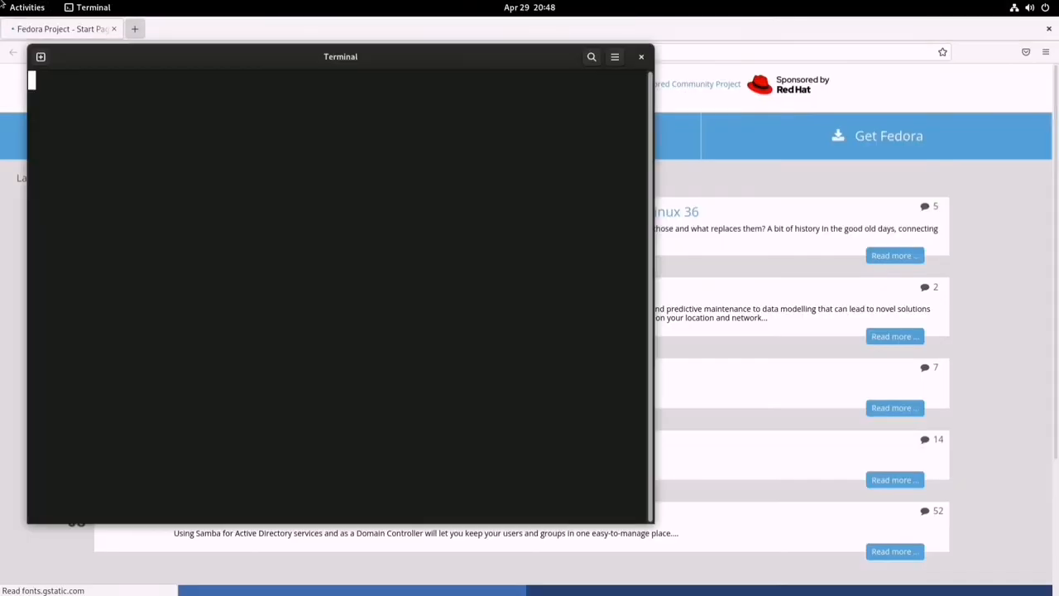
{"action": "type", "text": "calhost-live ~]$ ca"}
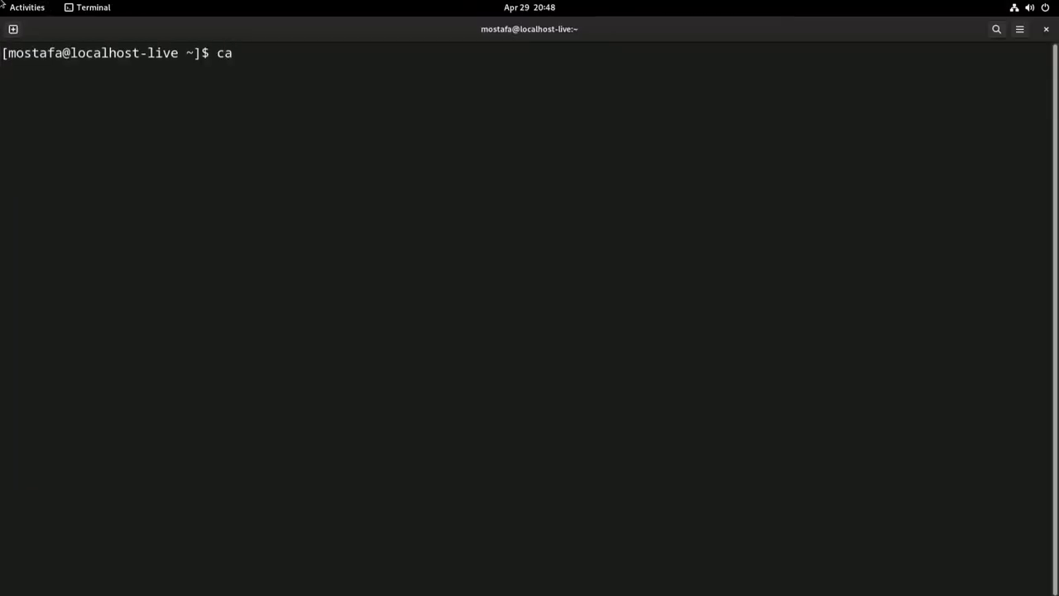
{"action": "type", "text": "t ~/"}
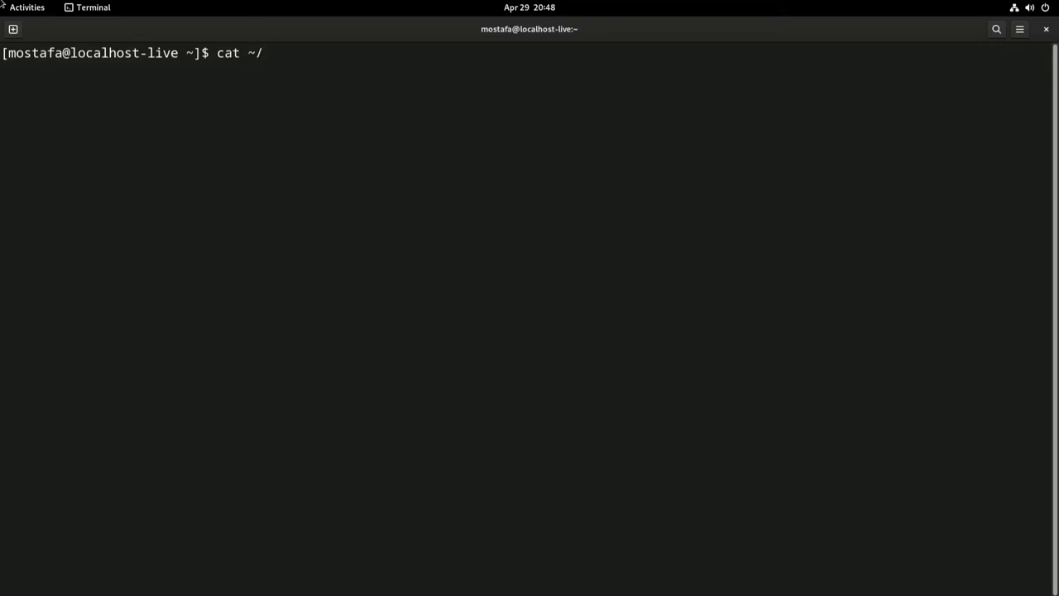
{"action": "type", "text": "Documents"}
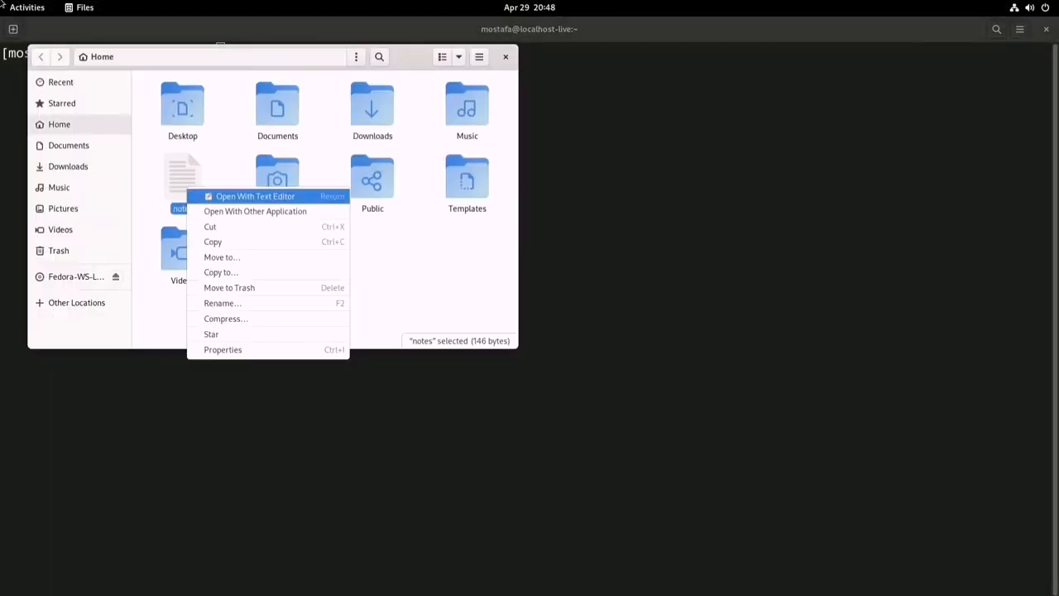
- Open the notes file in Text Editor and paste the tecadmin link into a new Firefox tab
{"action": "left_click", "coordinate": [255, 196]}
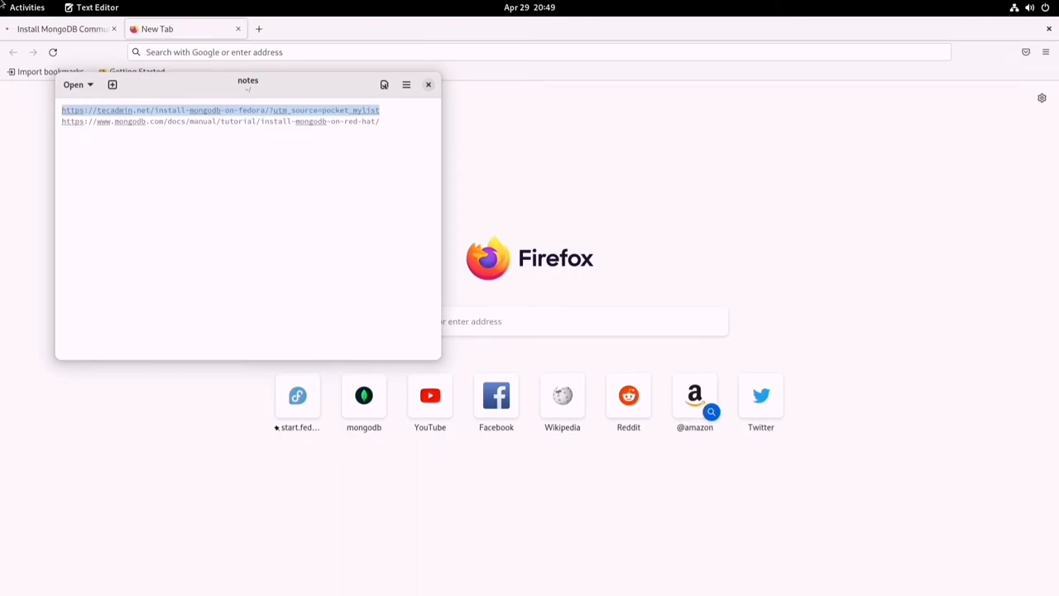
{"action": "left_click", "coordinate": [219, 110]}
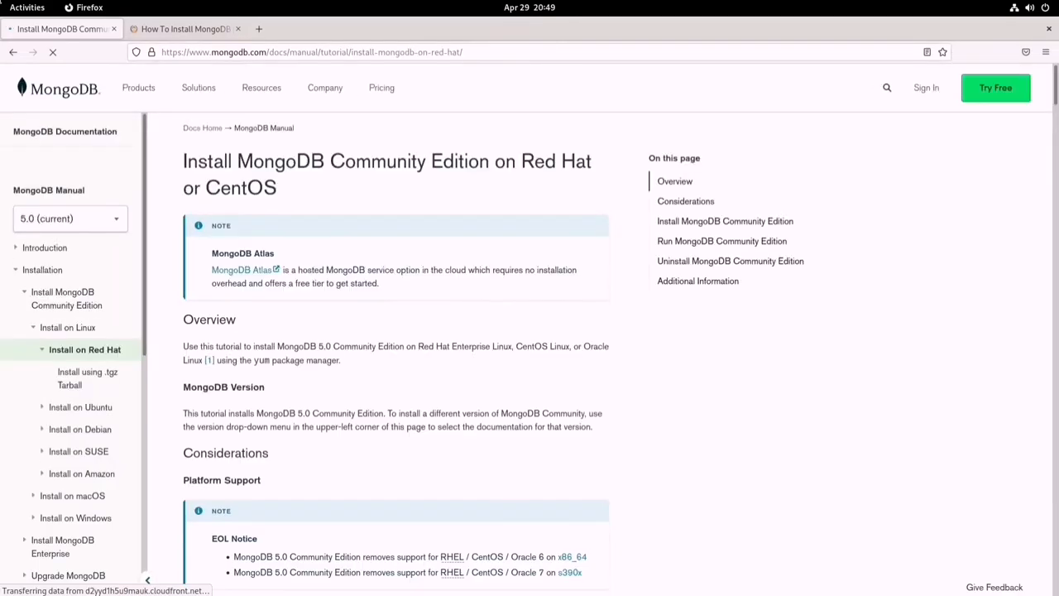
- Find the install section of the MongoDB guide and copy the file name mongodb-org-5.0.repo
{"action": "scroll", "scroll_direction": "down", "scroll_amount": 3}
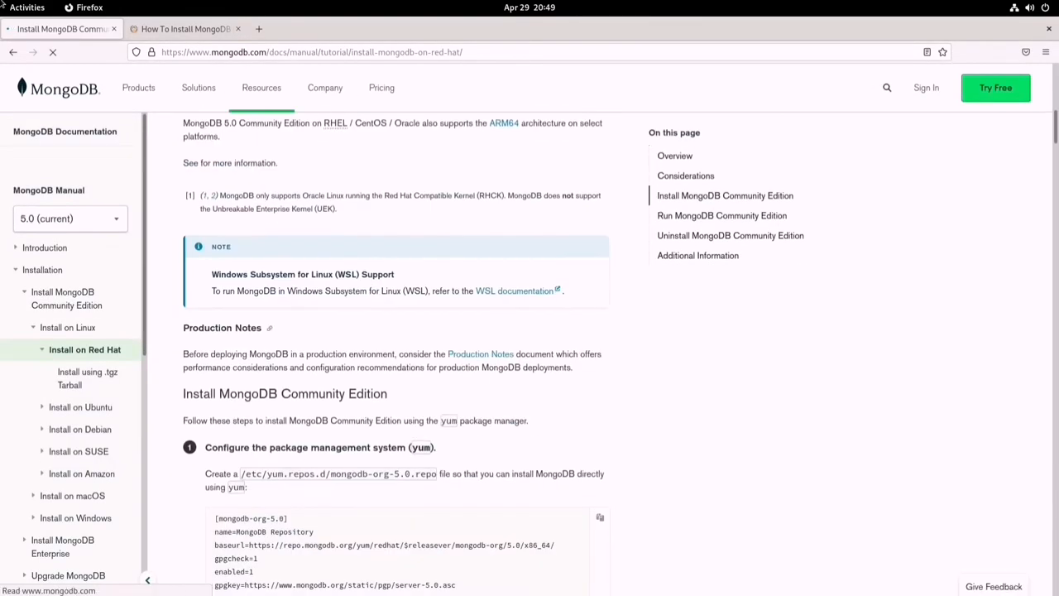
{"action": "scroll", "scroll_direction": "down", "scroll_amount": 3}
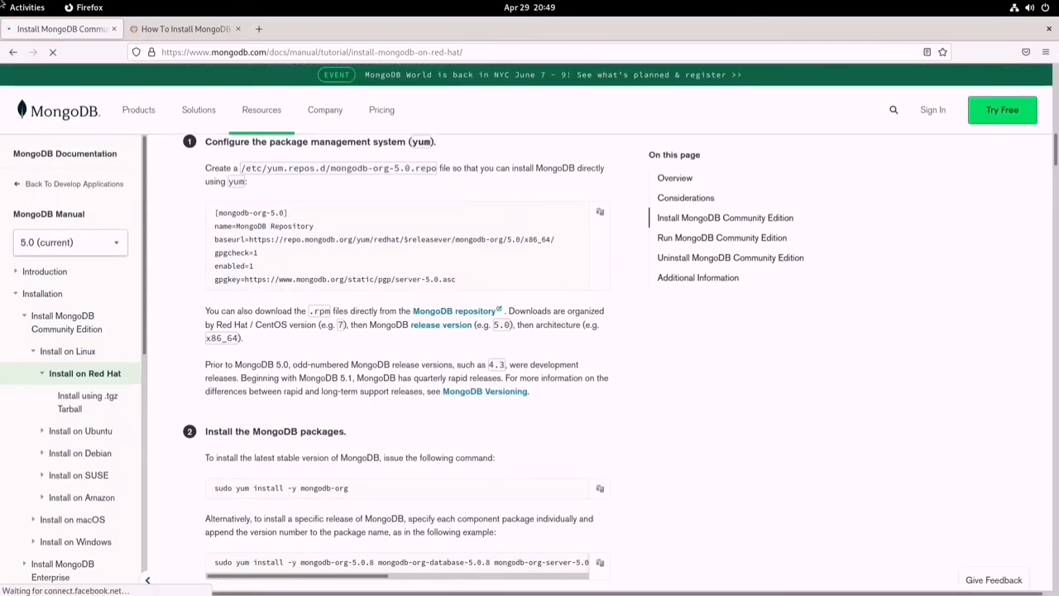
{"action": "scroll", "scroll_direction": "down", "scroll_amount": 3}
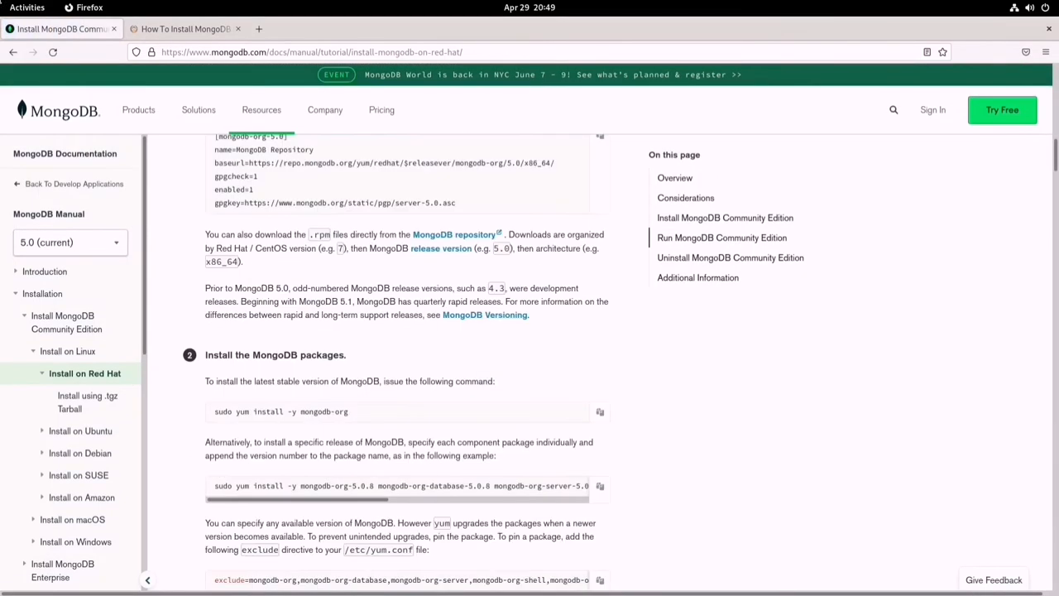
{"action": "scroll", "scroll_direction": "up", "scroll_amount": 3}
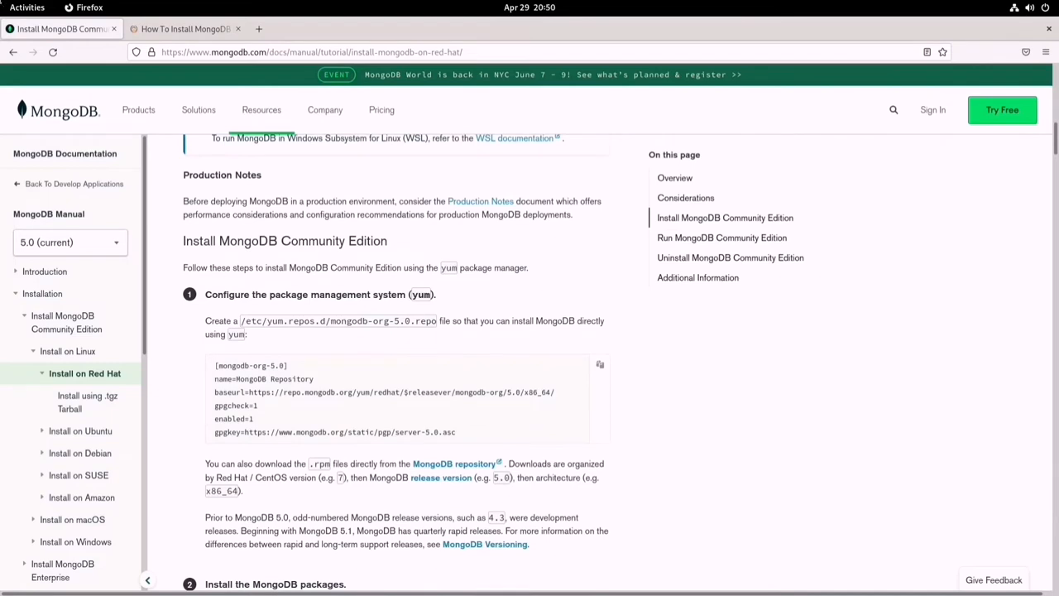
{"action": "double_click", "coordinate": [383, 321]}
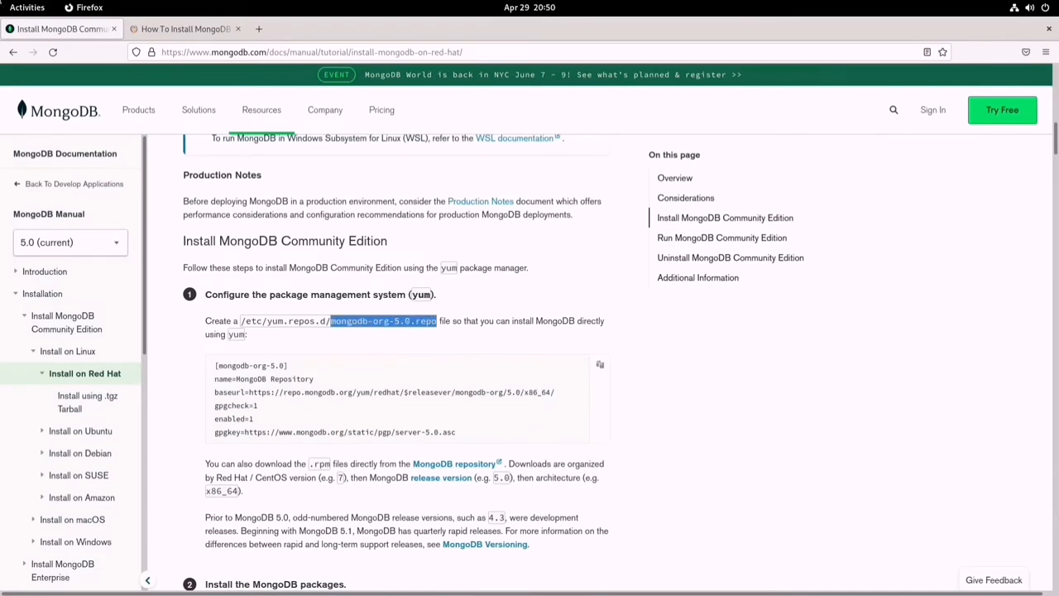
{"action": "right_click", "coordinate": [383, 320]}
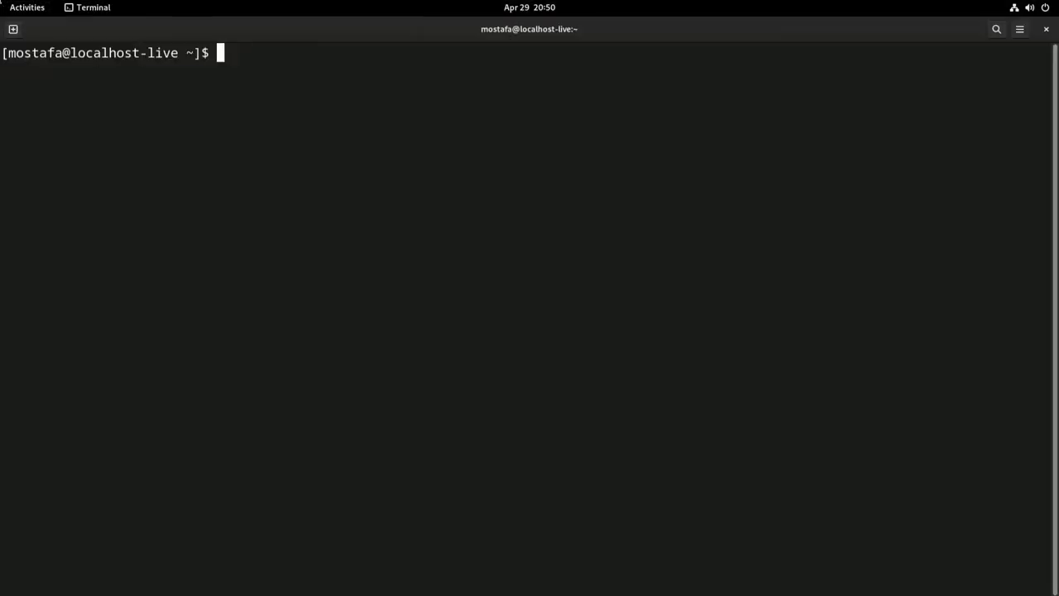
- Move into /etc/yum.repos.d and delete the old mongodb-org-5.0.repo with the admin password
{"action": "type", "text": "cd /et"}
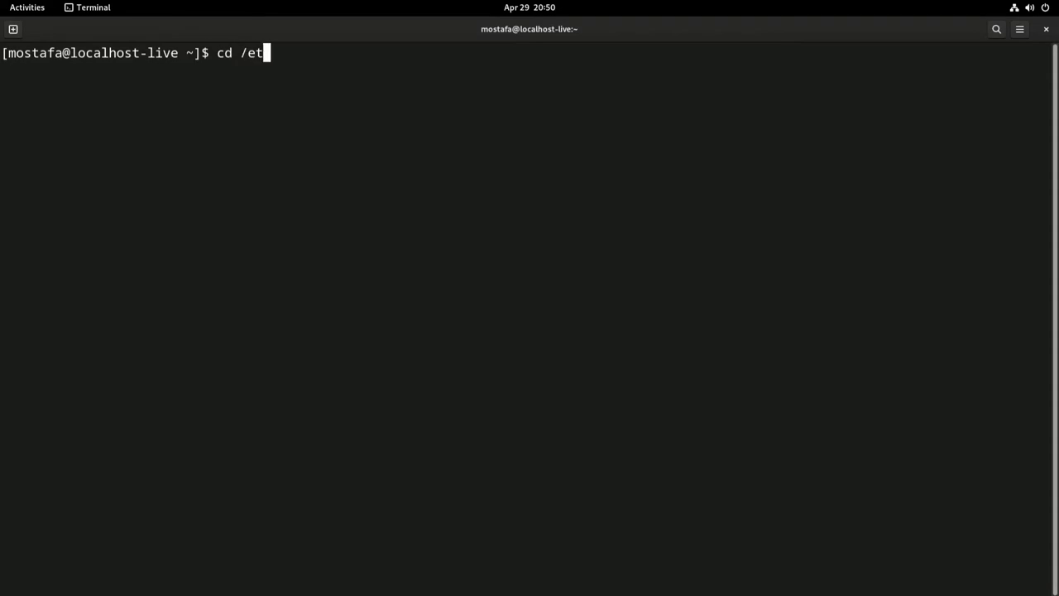
{"action": "type", "text": "c/yum.repos.d/"}
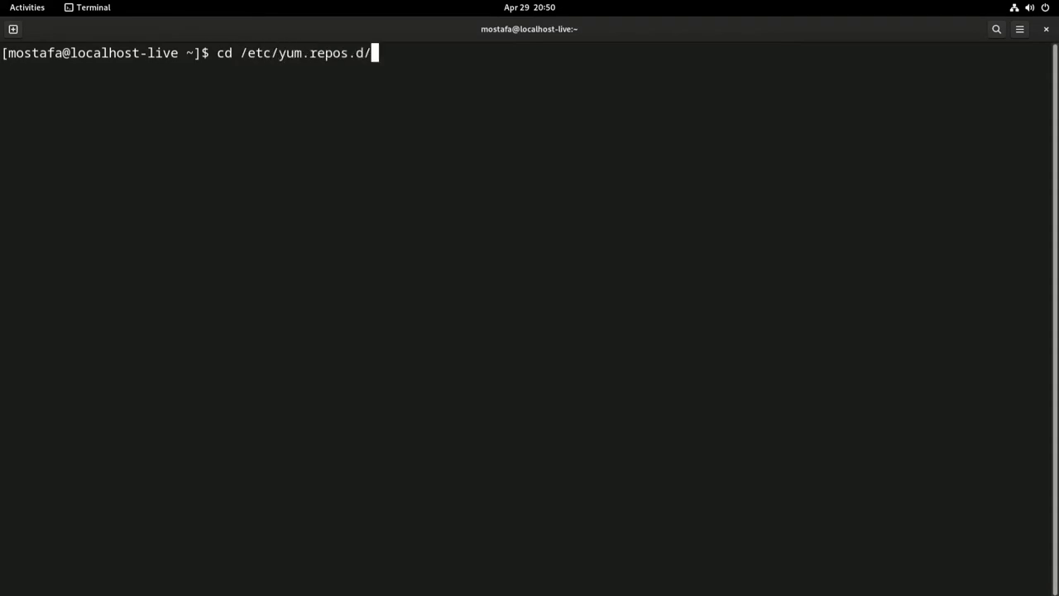
{"action": "key", "text": "Return"}
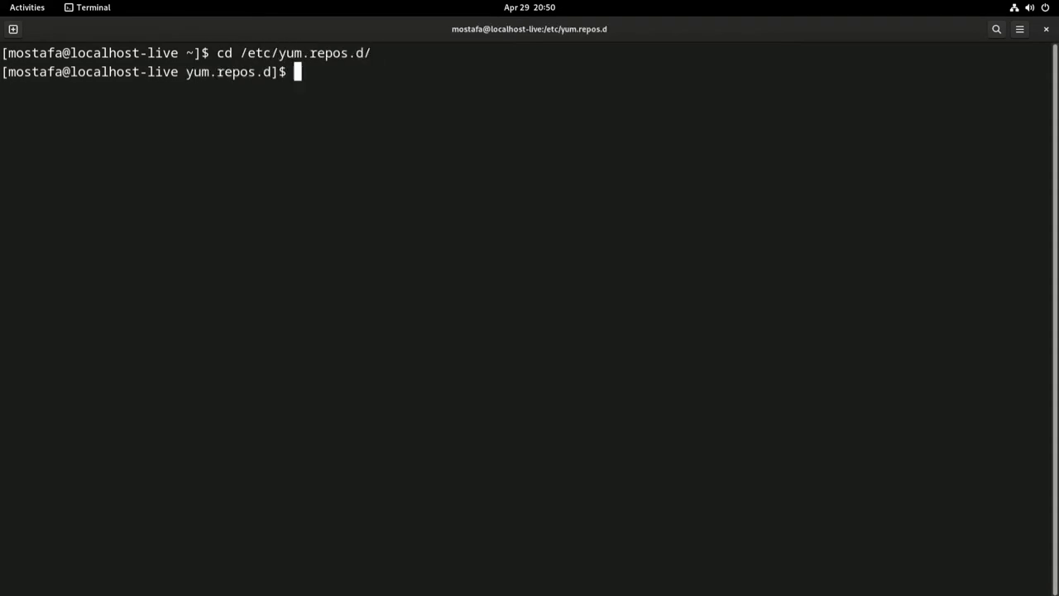
{"action": "type", "text": "rm mongodb-org-5.0.repo"}
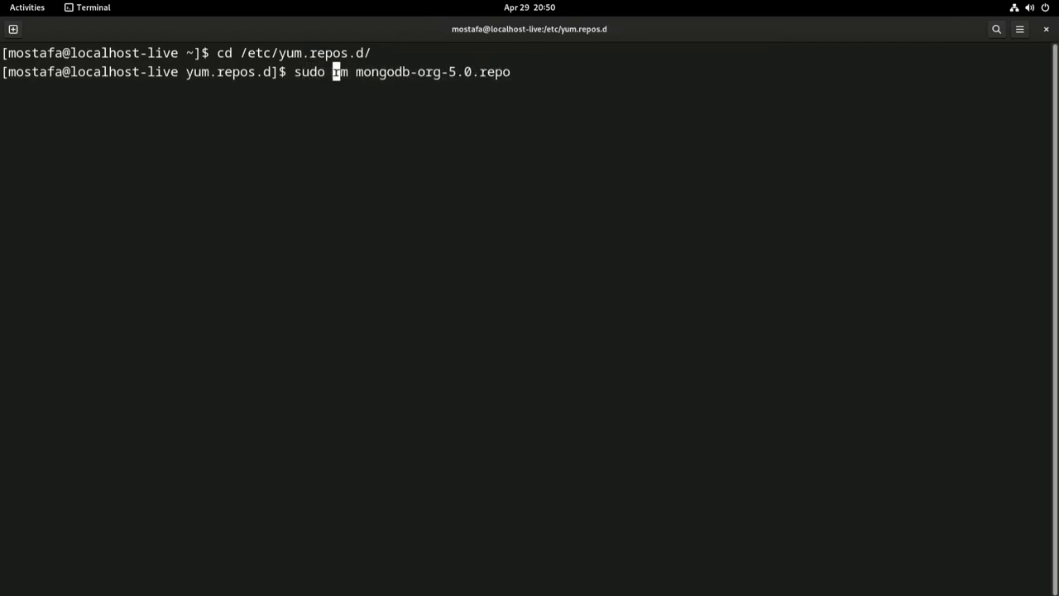
{"action": "key", "text": "Return"}
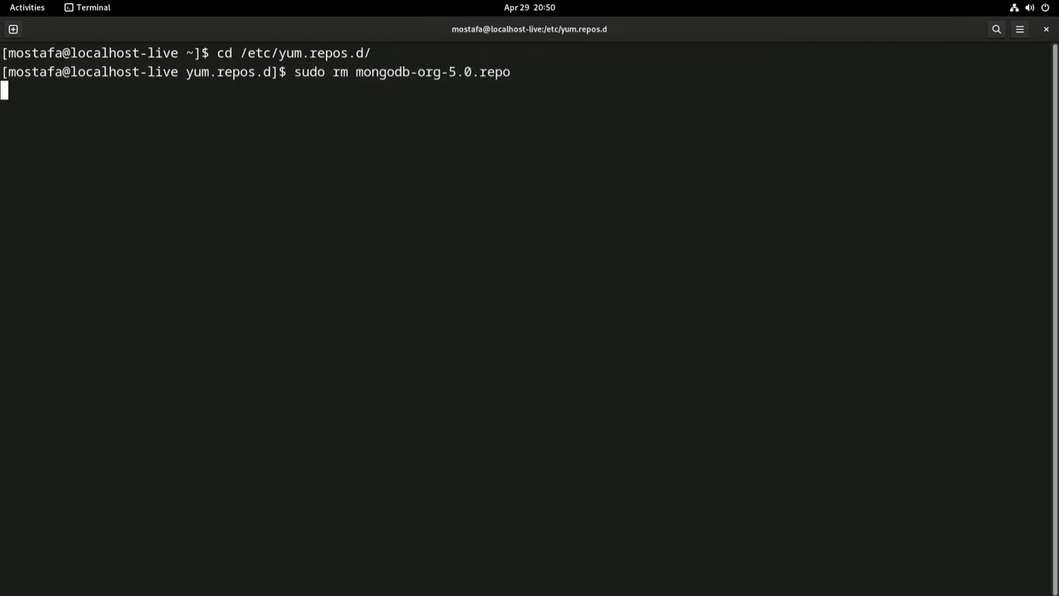
{"action": "key", "text": "Return"}
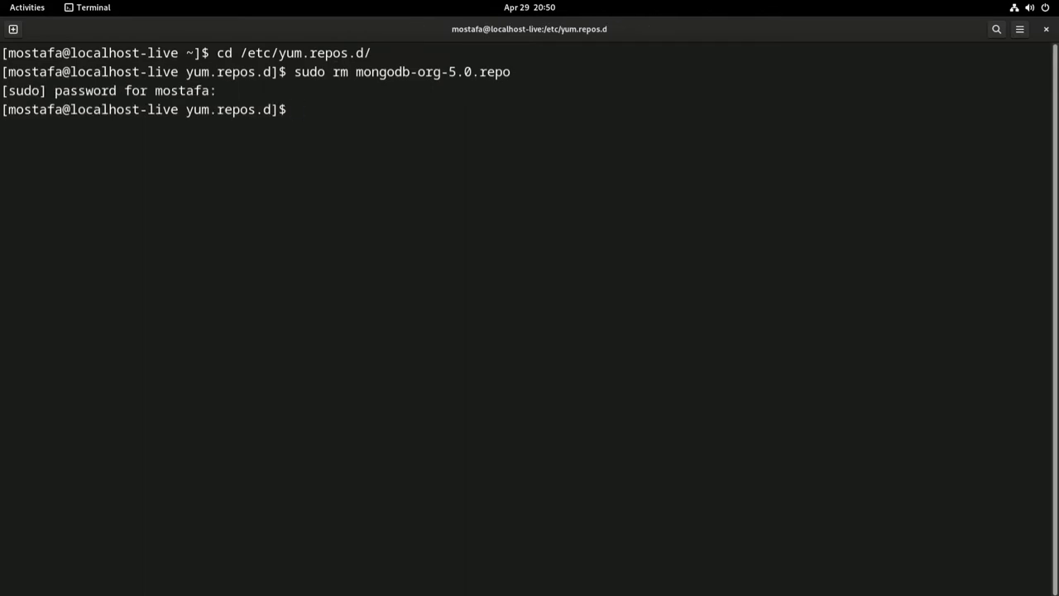
- Create a new mongodb-org-5.0.repo in vim with sudo
{"action": "type", "text": "sudo"}
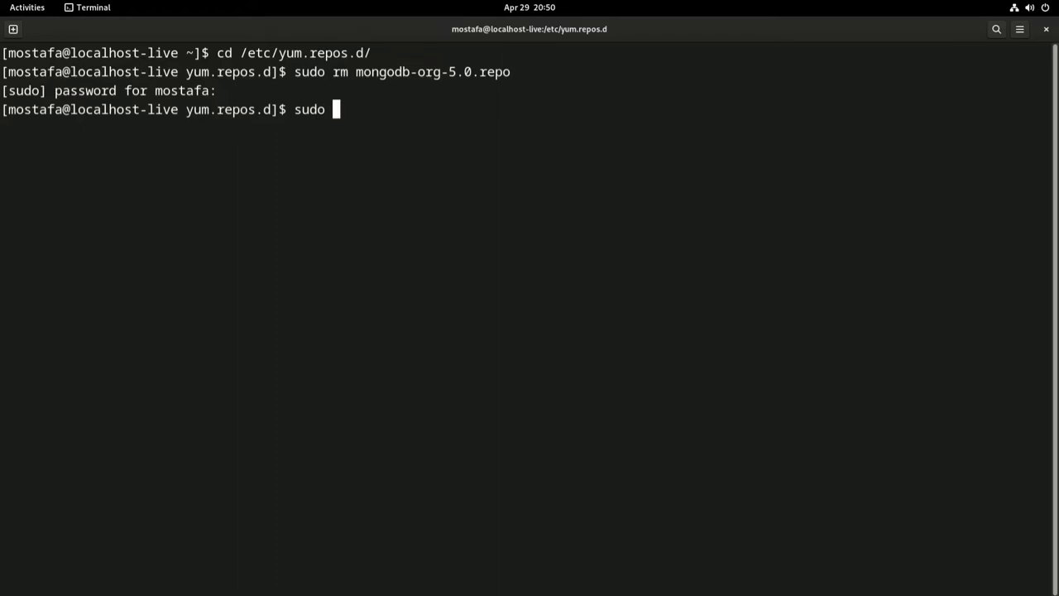
{"action": "type", "text": "vim"}
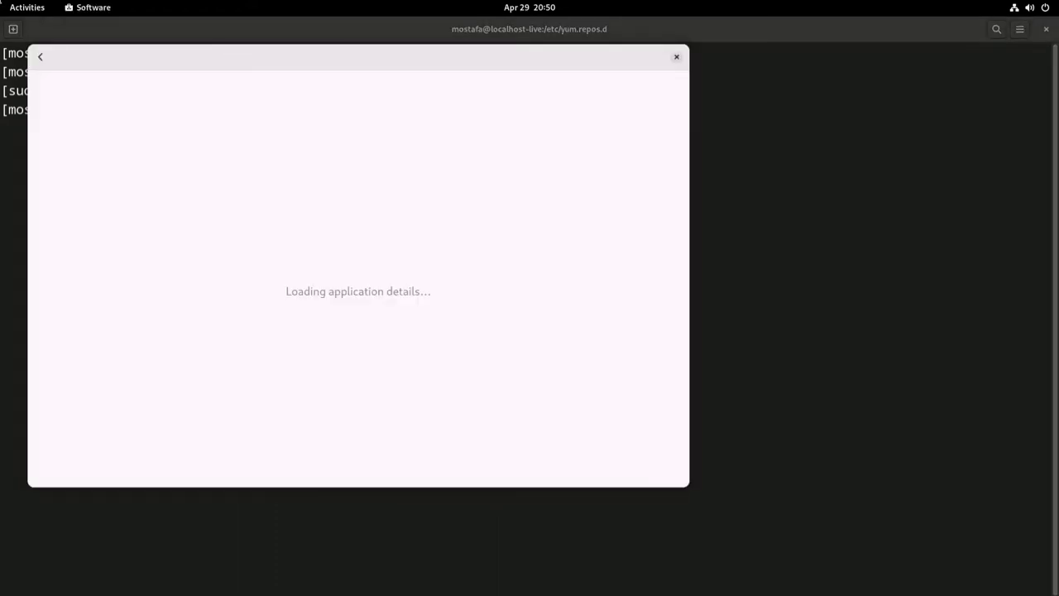
{"action": "left_click", "coordinate": [676, 56]}
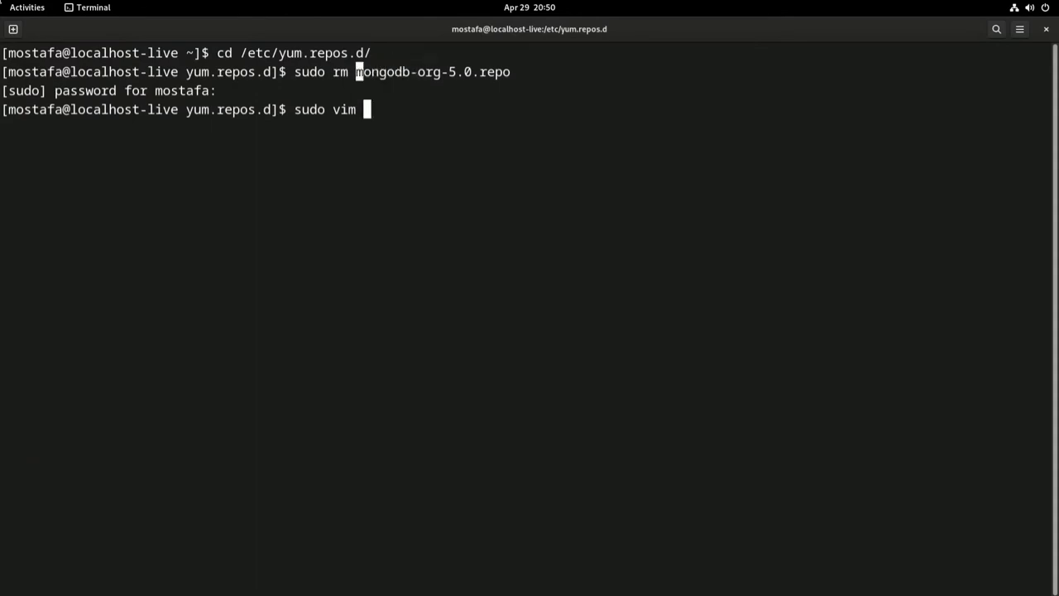
{"action": "double_click", "coordinate": [431, 71]}
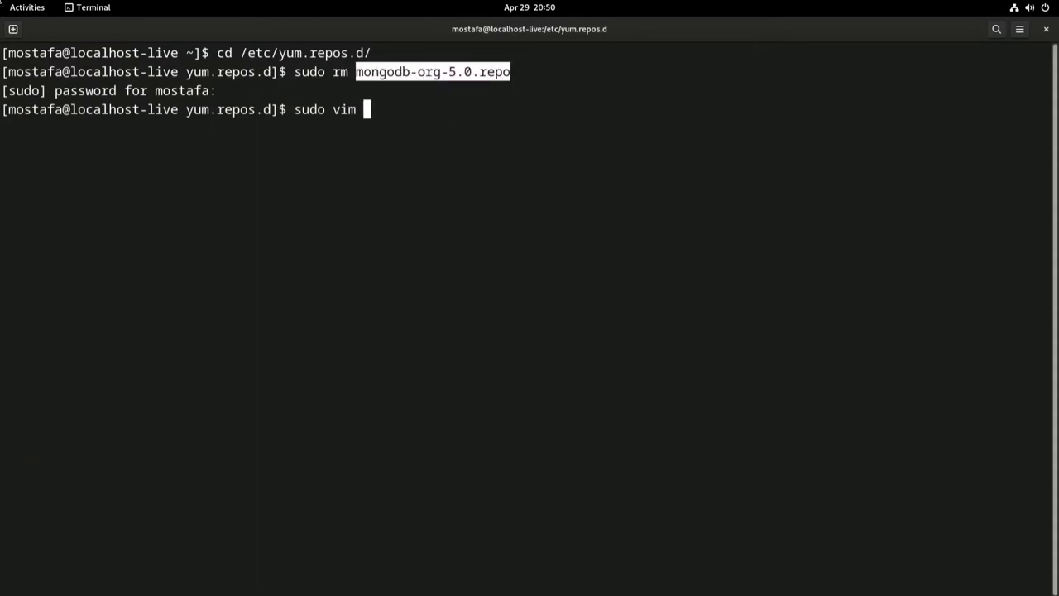
{"action": "type", "text": "mongodb-org-5.0.repo"}
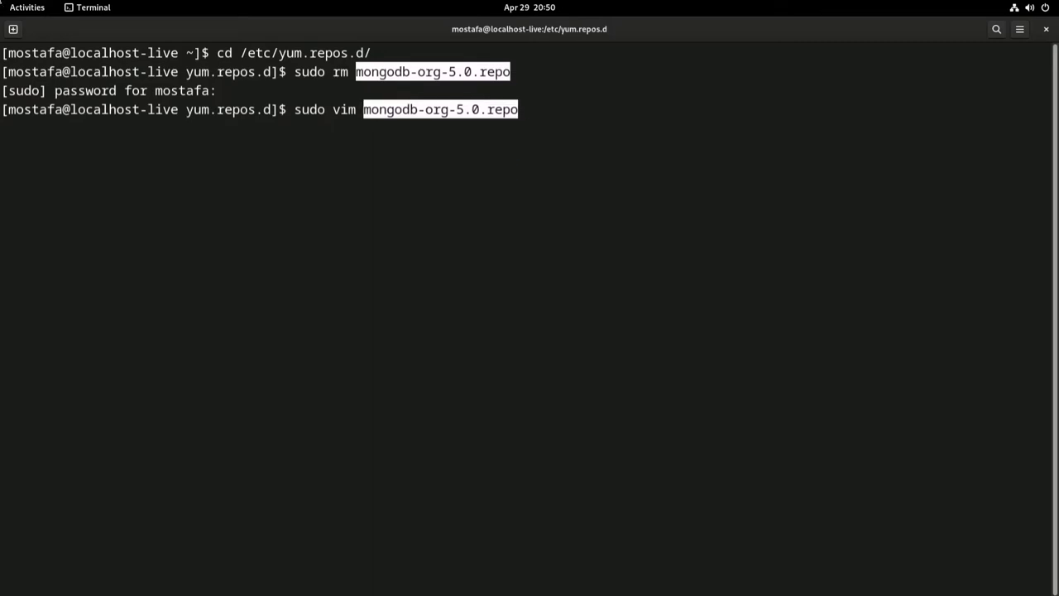
{"action": "key", "text": "Return"}
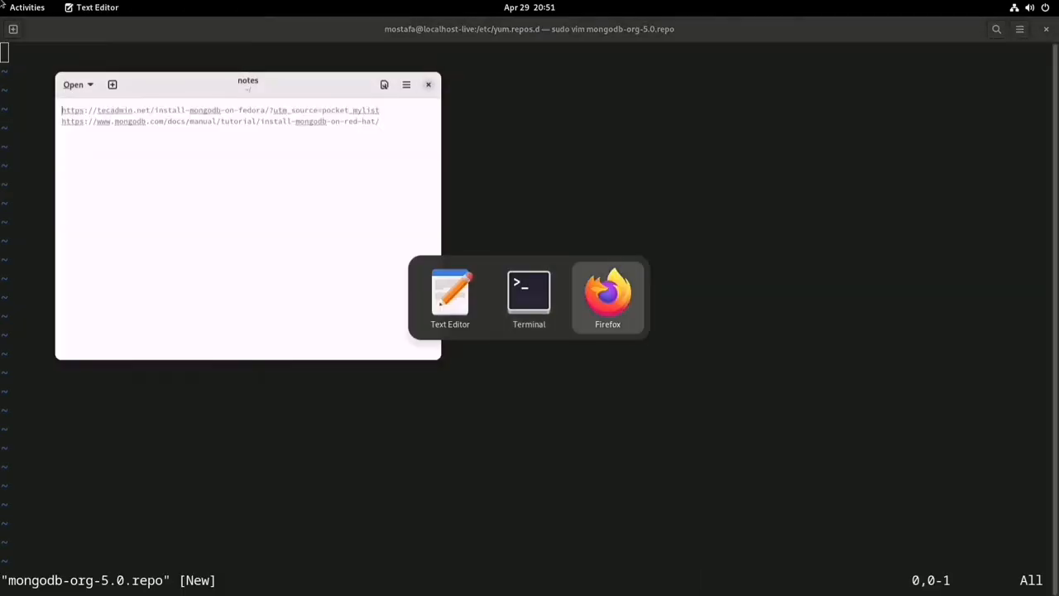
- Paste the copied repository contents into the new repo file in vim
{"action": "left_click", "coordinate": [607, 294]}
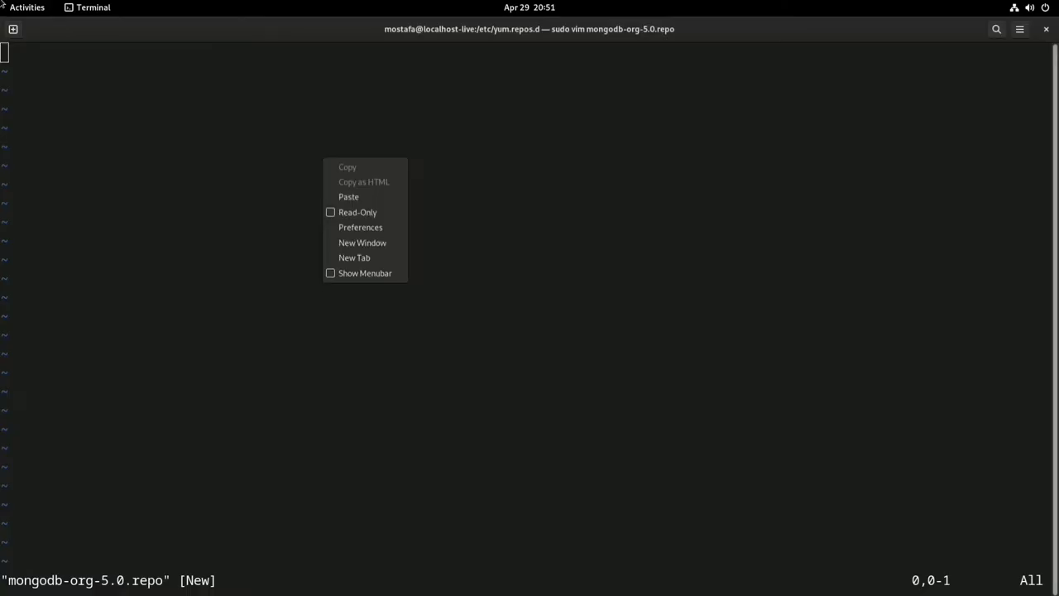
{"action": "left_click", "coordinate": [348, 197]}
{"action": "type", "text": "ca"}
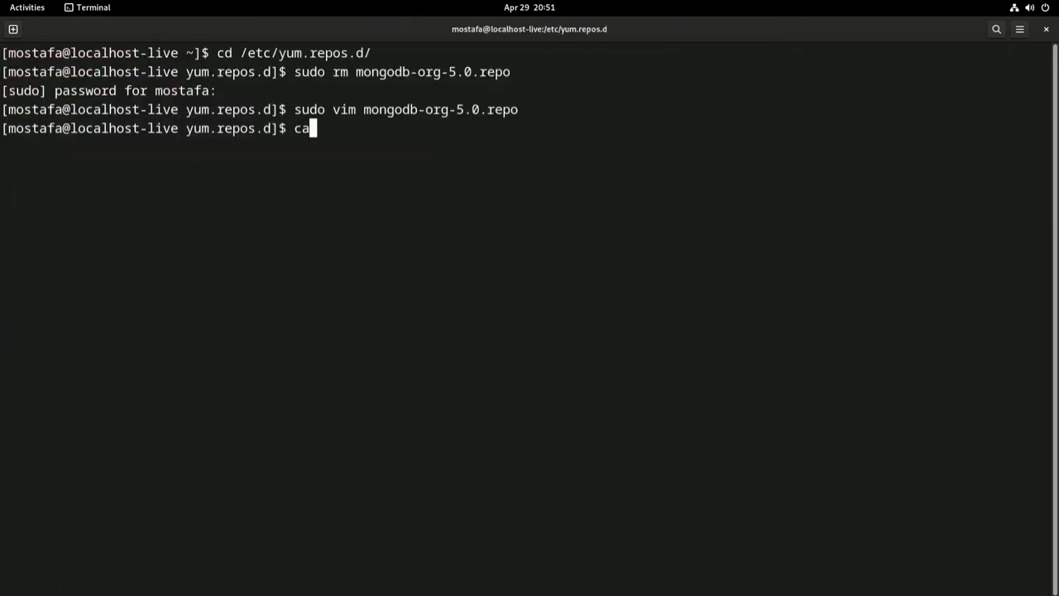
{"action": "key", "text": "Return"}
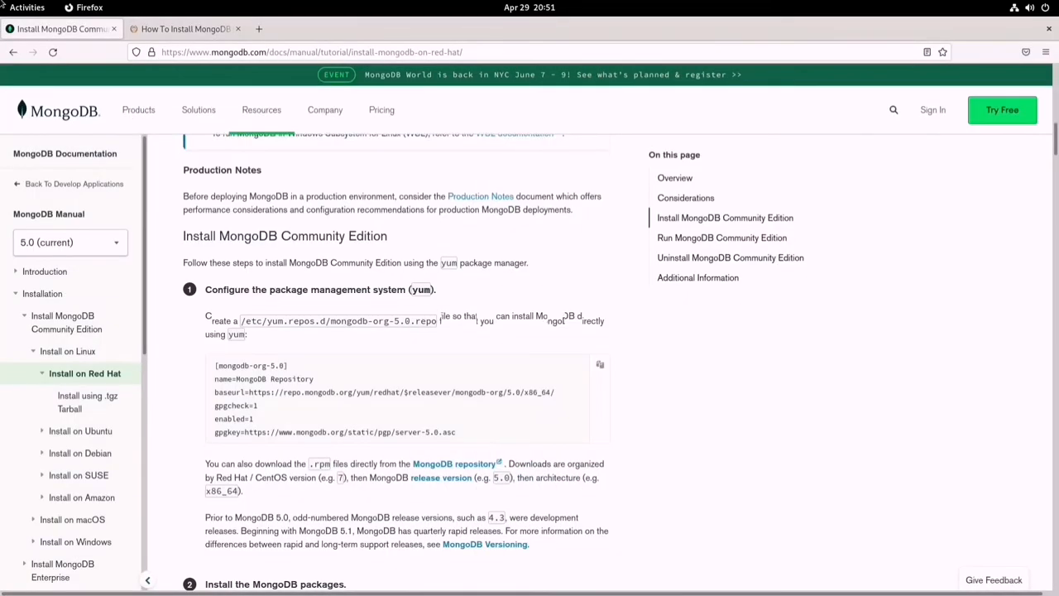
- Scroll the MongoDB guide down to the mongodb-org install command
{"action": "scroll", "scroll_direction": "down", "scroll_amount": 3}
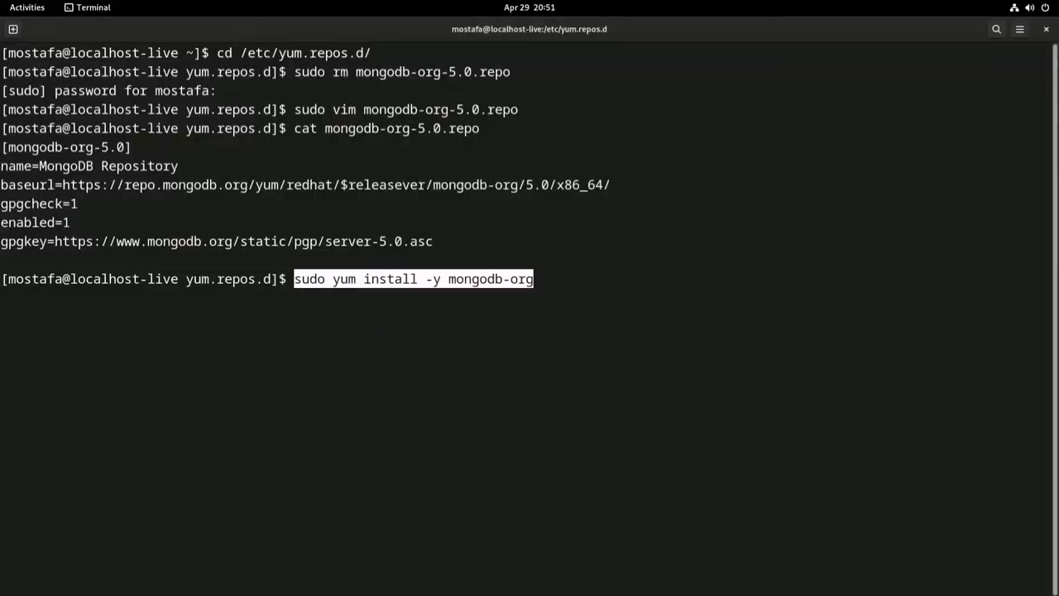
- Run 'yum install -y mongodb-org', see it fail with 404 errors, and revisit the guide
{"action": "key", "text": "Return"}
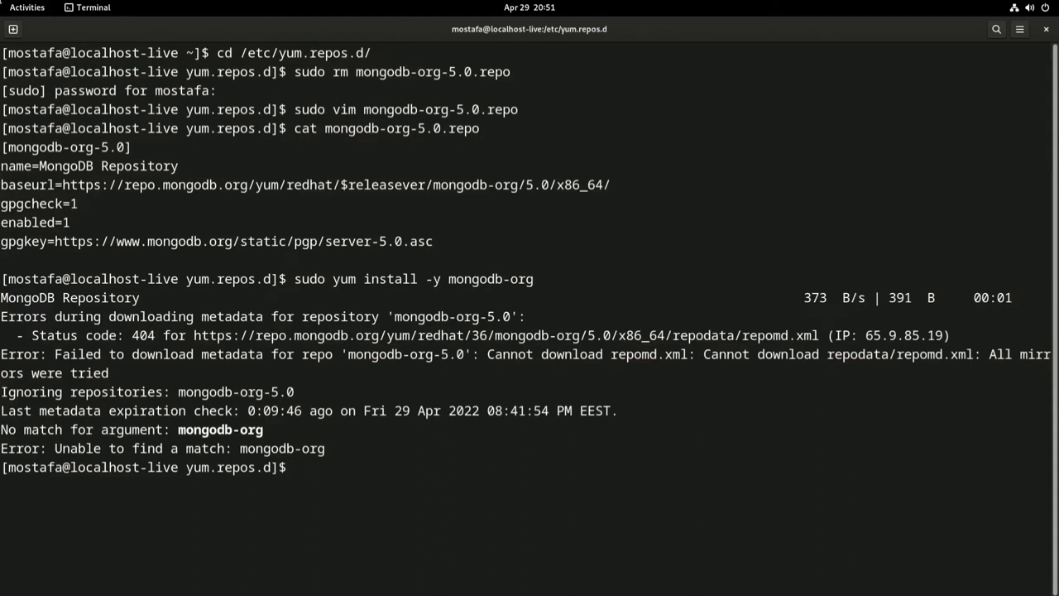
{"action": "double_click", "coordinate": [142, 335]}
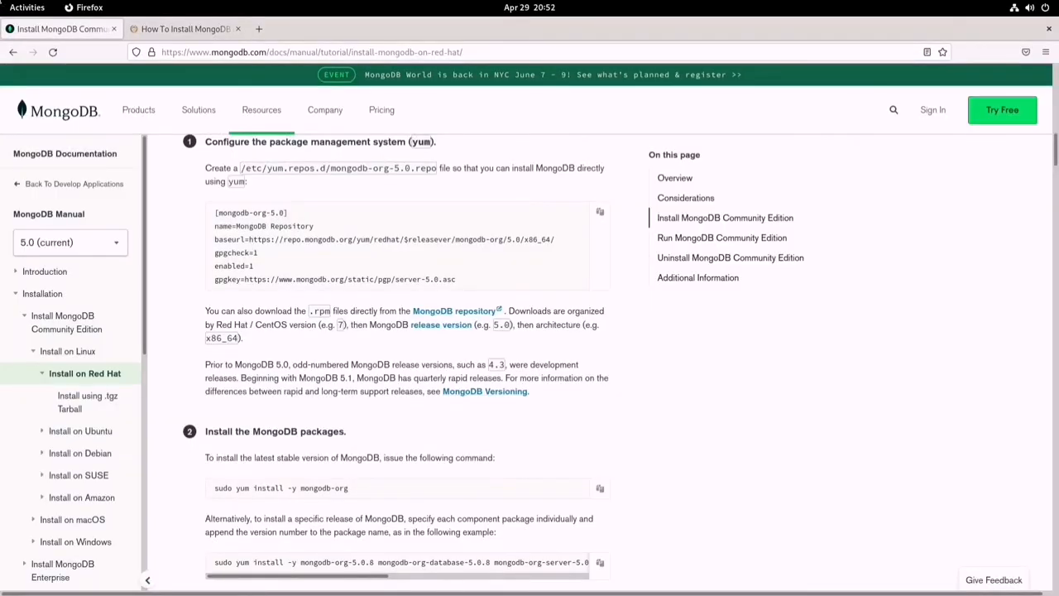
{"action": "double_click", "coordinate": [403, 168]}
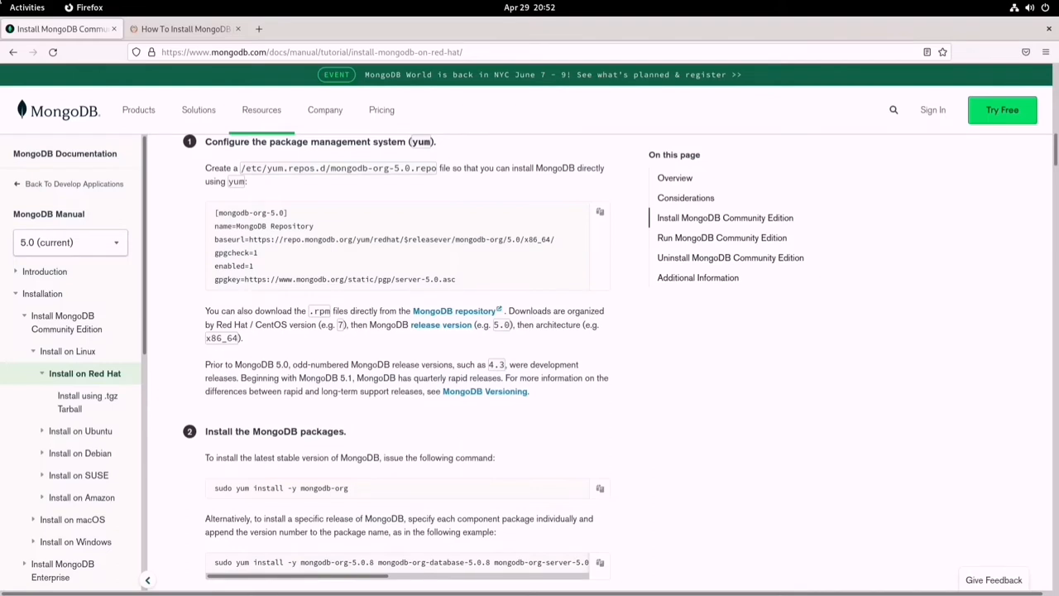
- Select the [Mongodb] 4.4 repository block from Step 1 of the TecAdmin Fedora guide
{"action": "left_click", "coordinate": [261, 109]}
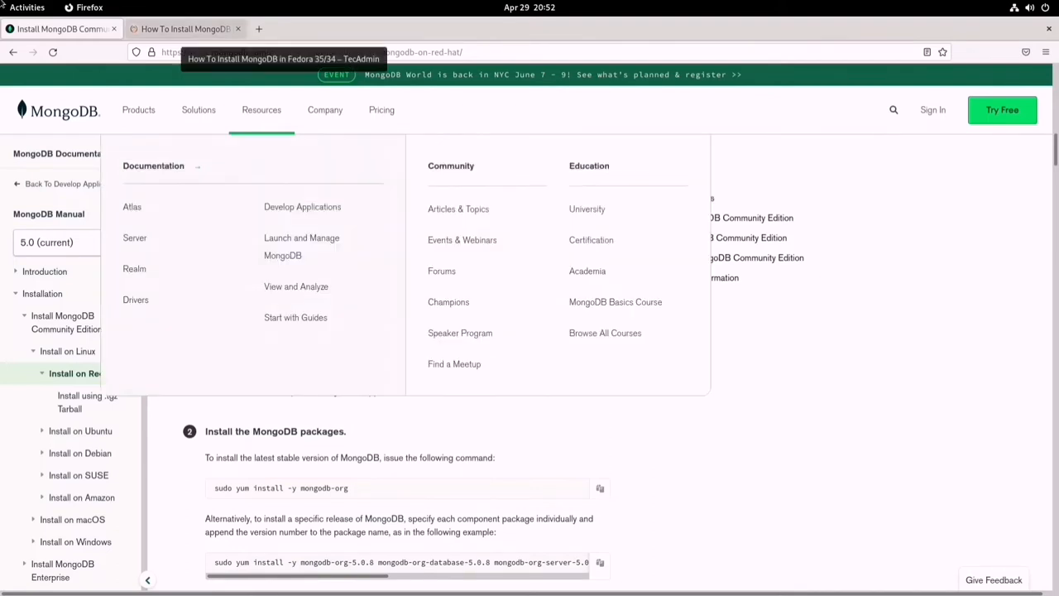
{"action": "left_click", "coordinate": [182, 28]}
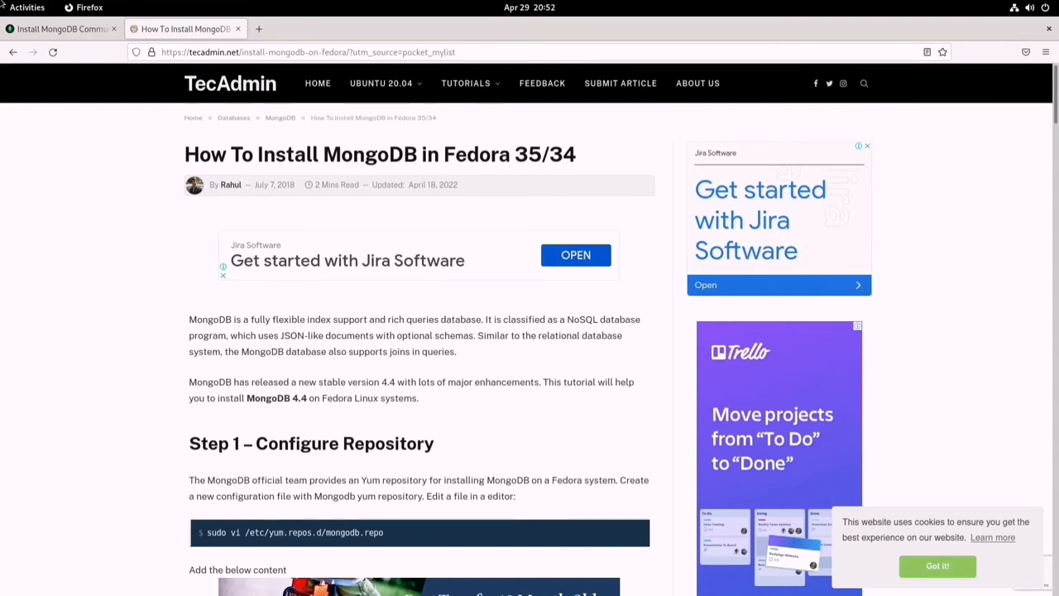
{"action": "scroll", "scroll_direction": "down", "scroll_amount": 3}
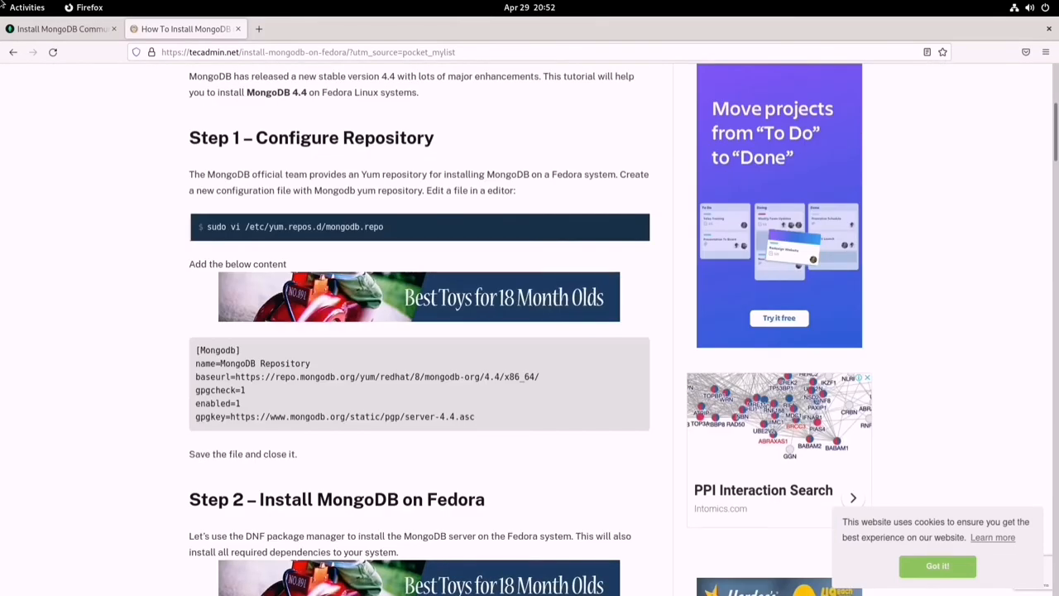
{"action": "double_click", "coordinate": [494, 376]}
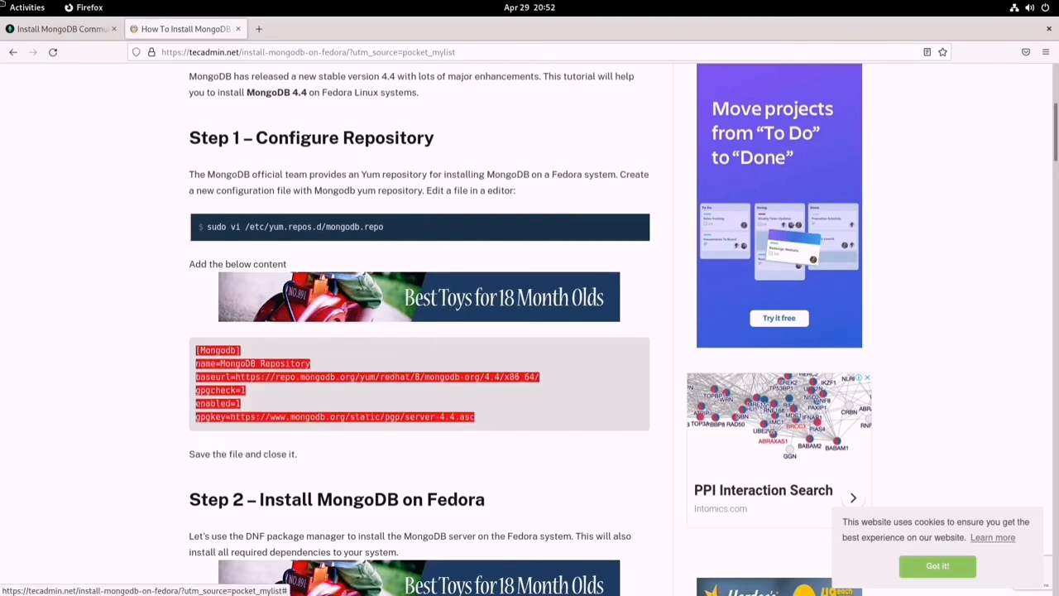
{"action": "left_click", "coordinate": [27, 6]}
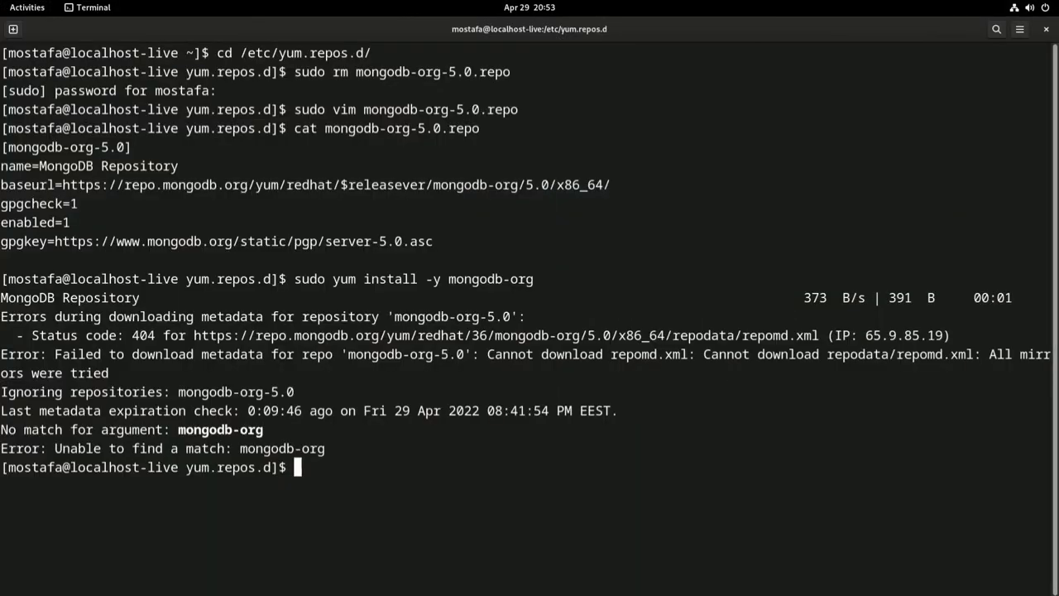
- Delete mongodb-org-5.0.repo with sudo, open monogdb.repo for editing, and view the guide's Step 2
{"action": "type", "text": "sudo"}
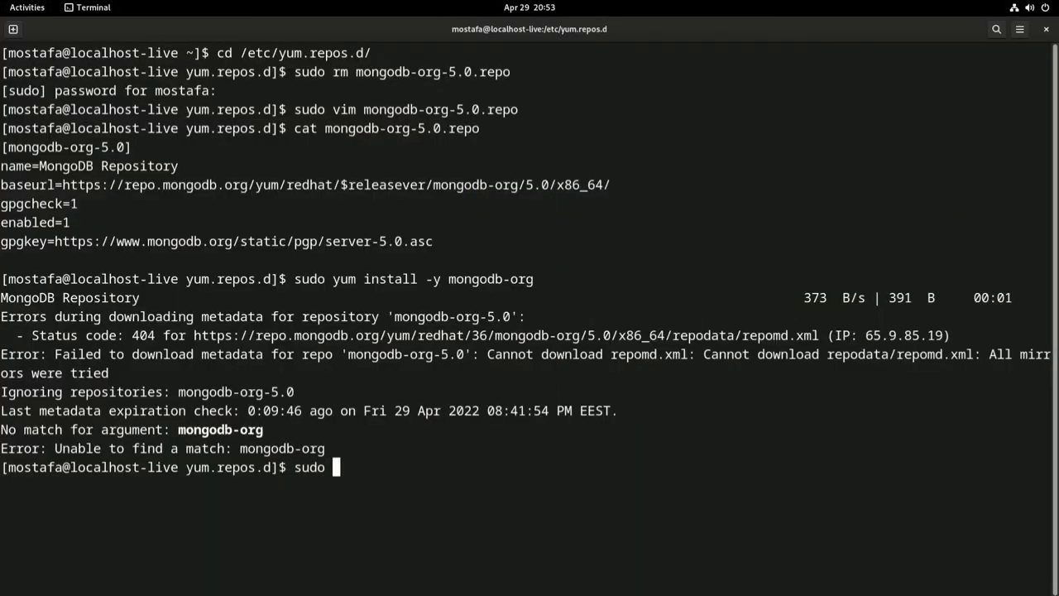
{"action": "type", "text": "rm mongodb-org-5.0.repo"}
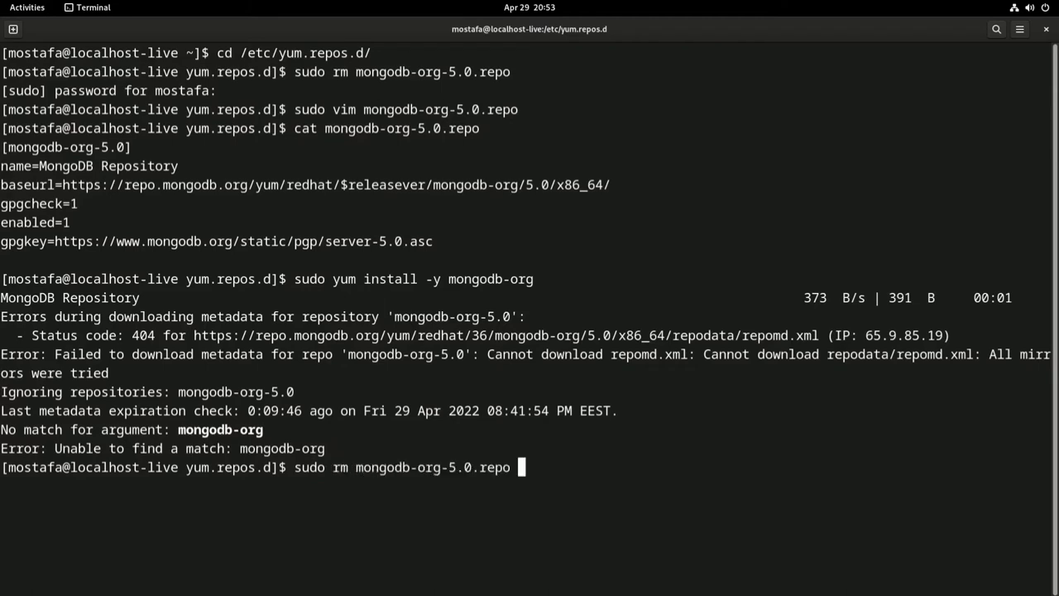
{"action": "key", "text": "Return"}
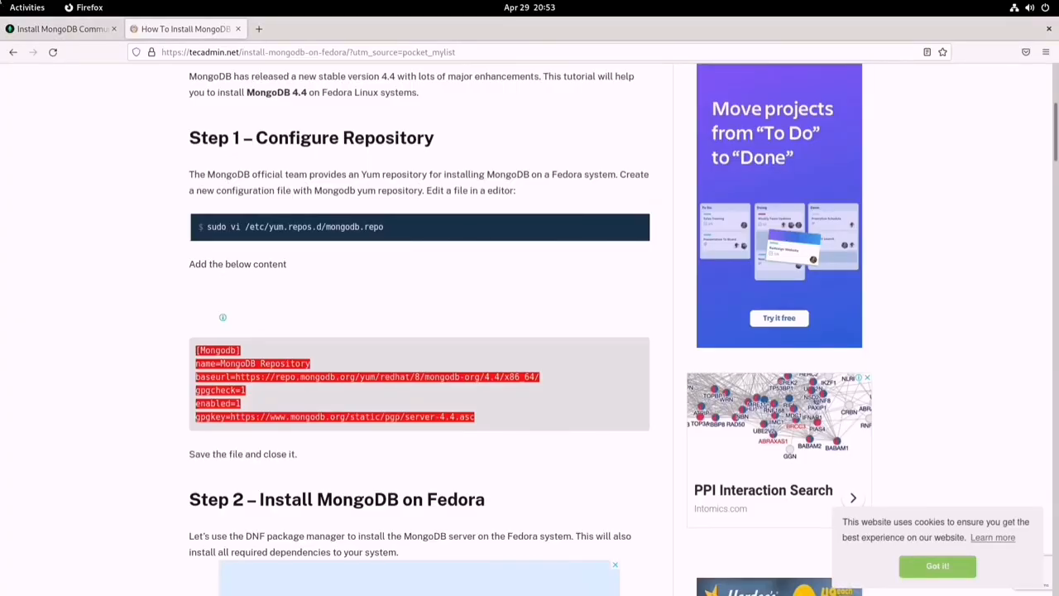
{"action": "left_click", "coordinate": [87, 7]}
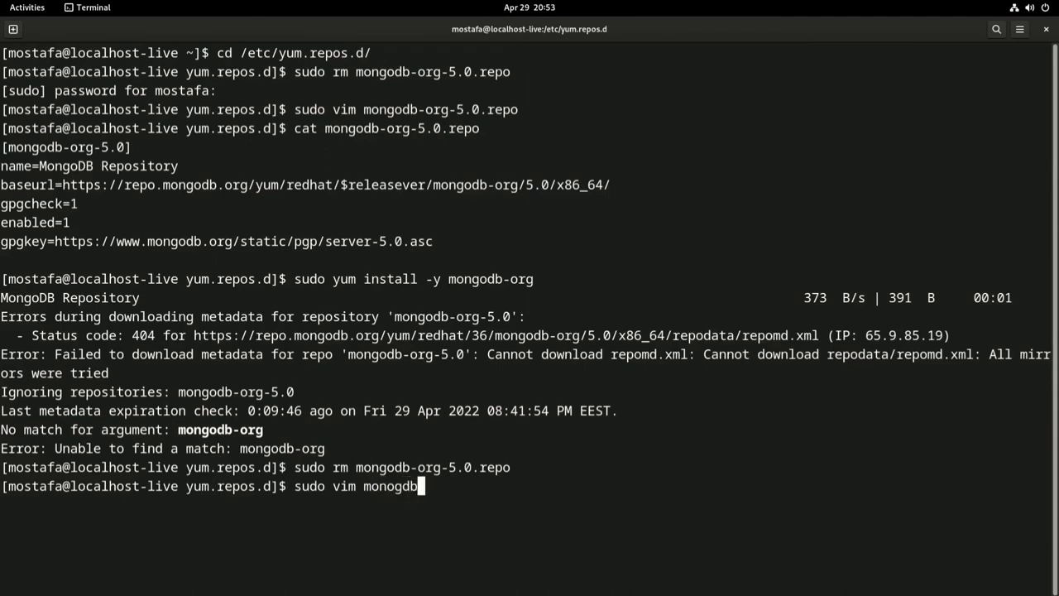
{"action": "key", "text": "Return"}
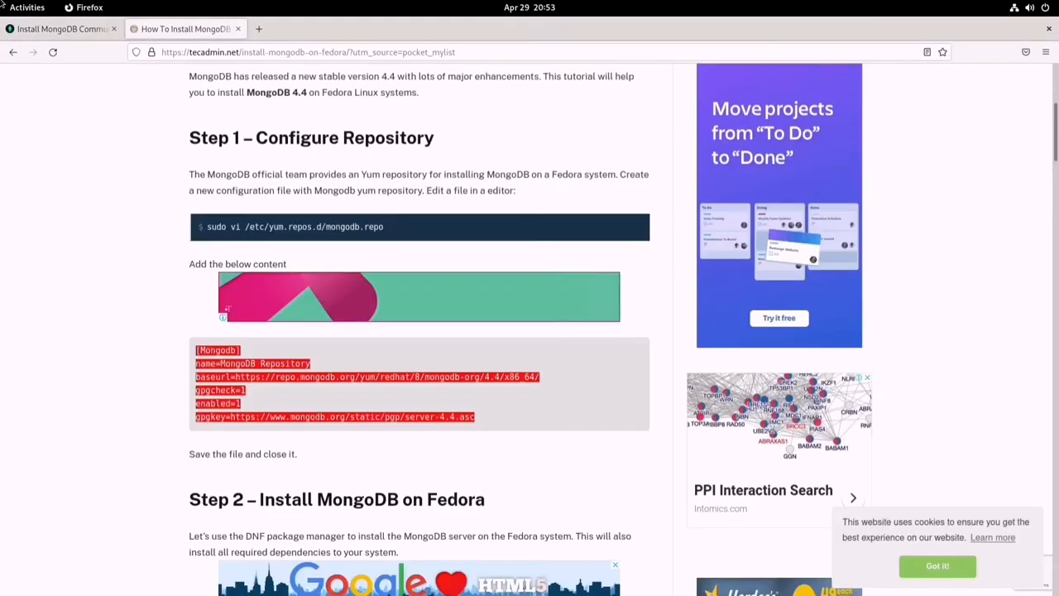
{"action": "scroll", "scroll_direction": "down", "scroll_amount": 3}
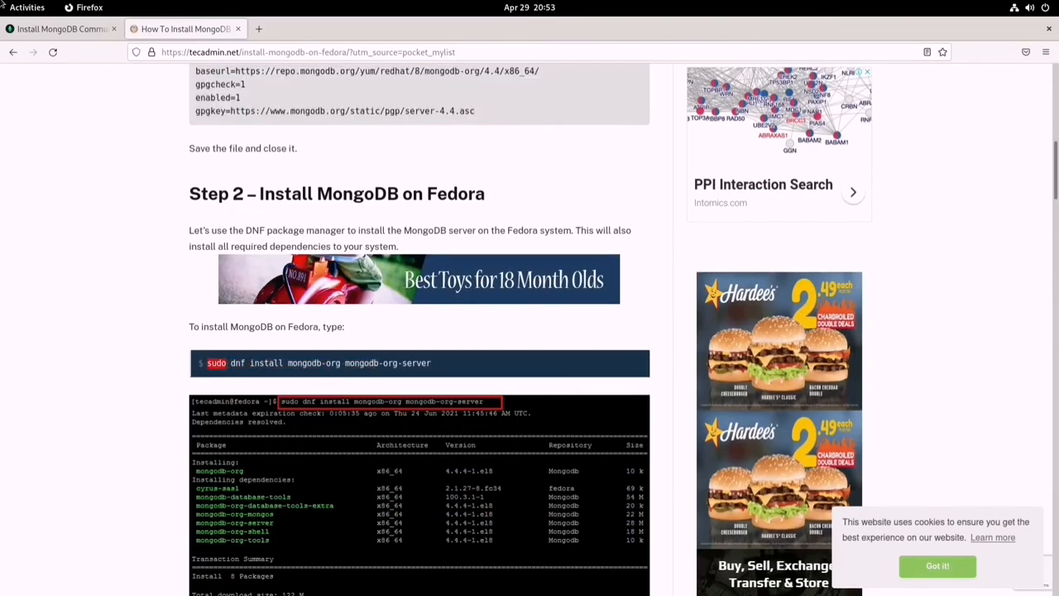
- Run 'sudo dnf install mongodb-org mongodb-org-server' and follow the output until Complete!
{"action": "left_click", "coordinate": [88, 7]}
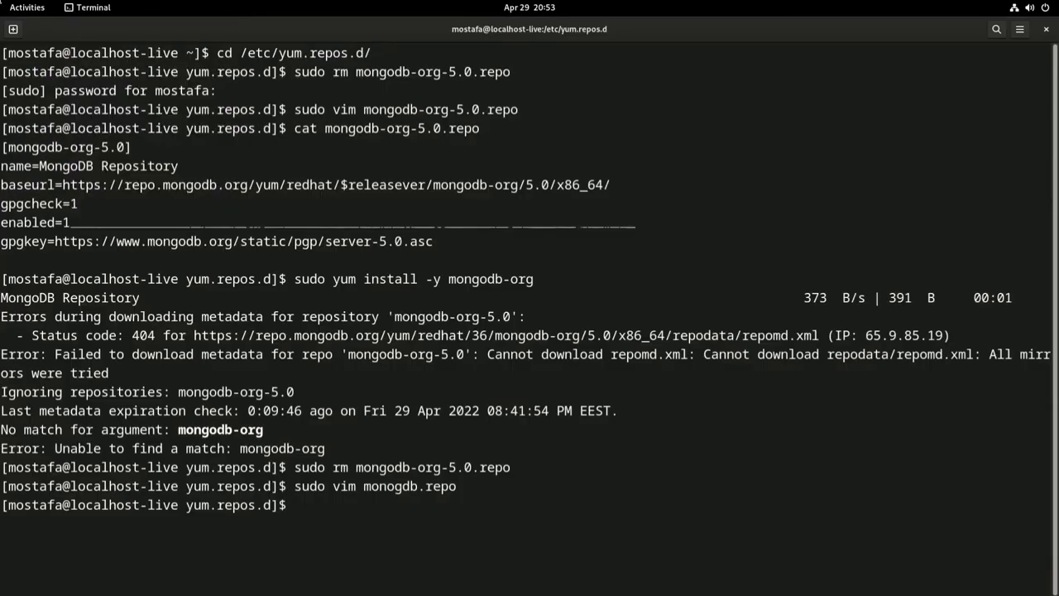
{"action": "type", "text": "sudo dnf install mongodb-org mongodb-org-server"}
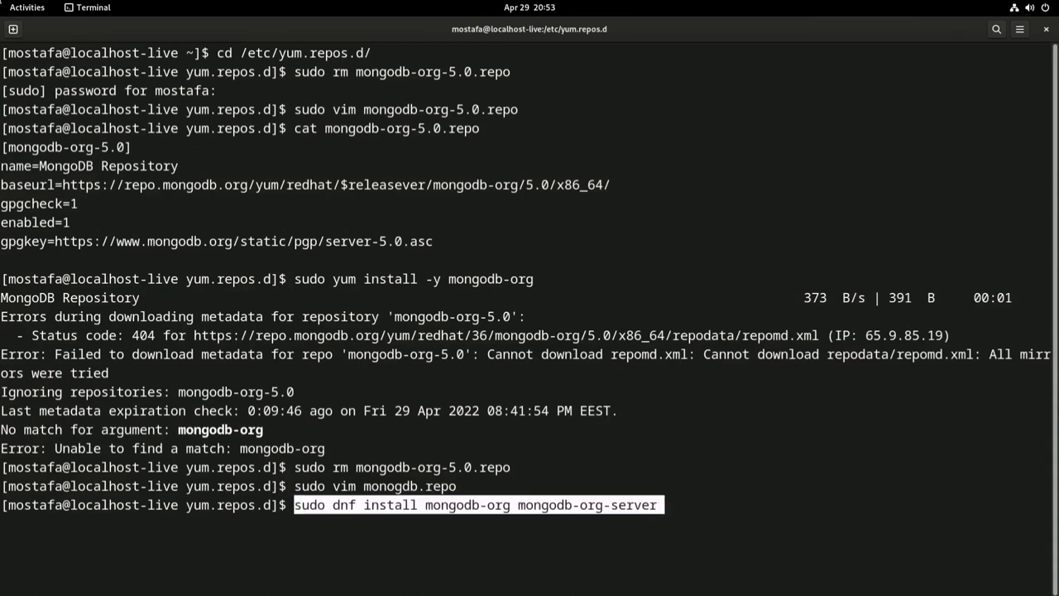
{"action": "key", "text": "Return"}
{"action": "type", "text": "y"}
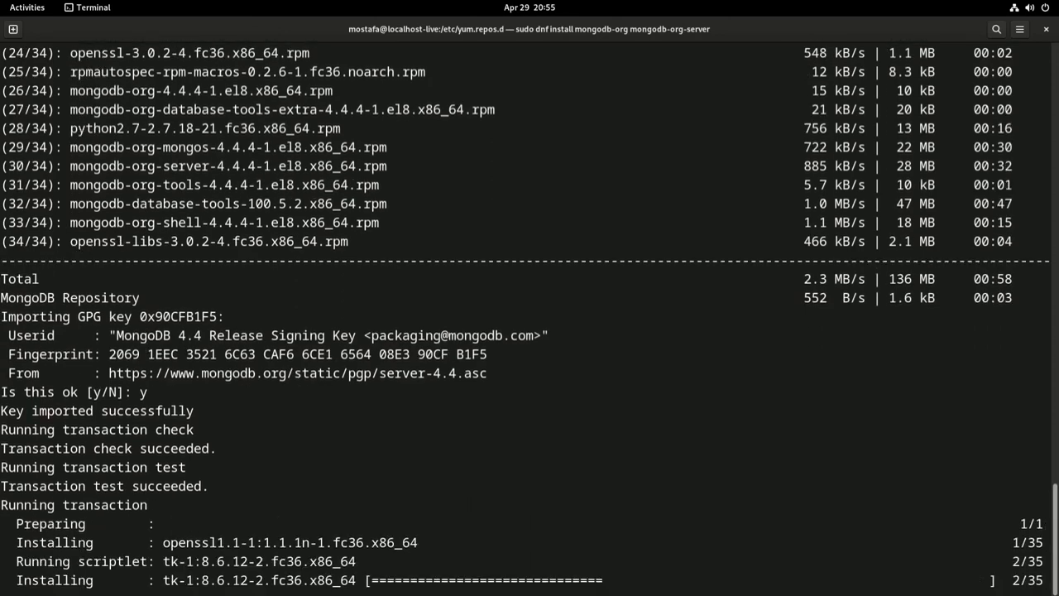
{"action": "scroll", "scroll_direction": "down", "scroll_amount": 3}
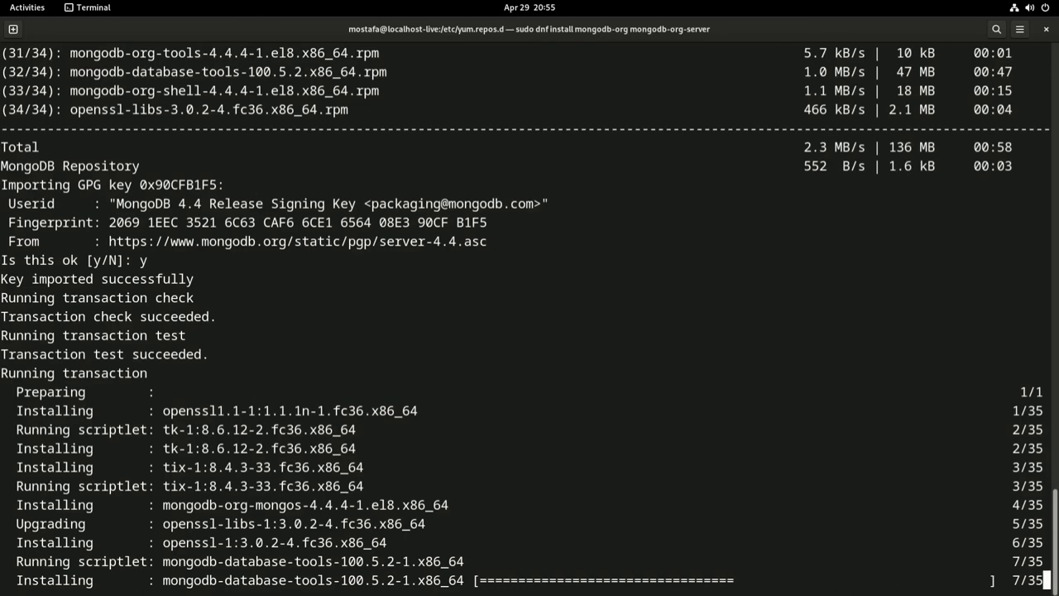
{"action": "scroll", "scroll_direction": "down", "scroll_amount": 3}
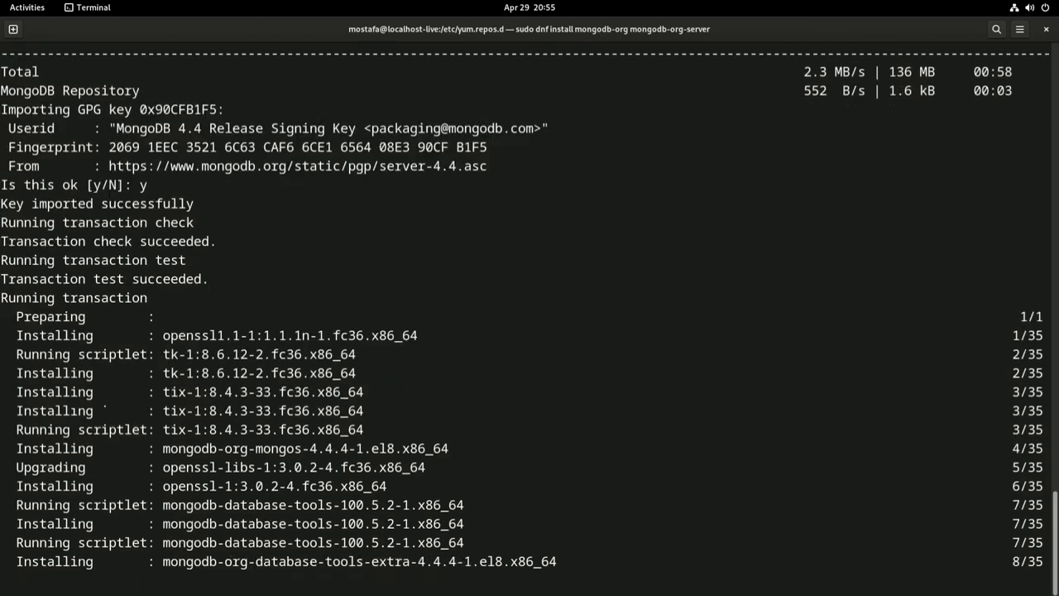
{"action": "scroll", "scroll_direction": "down", "scroll_amount": 3}
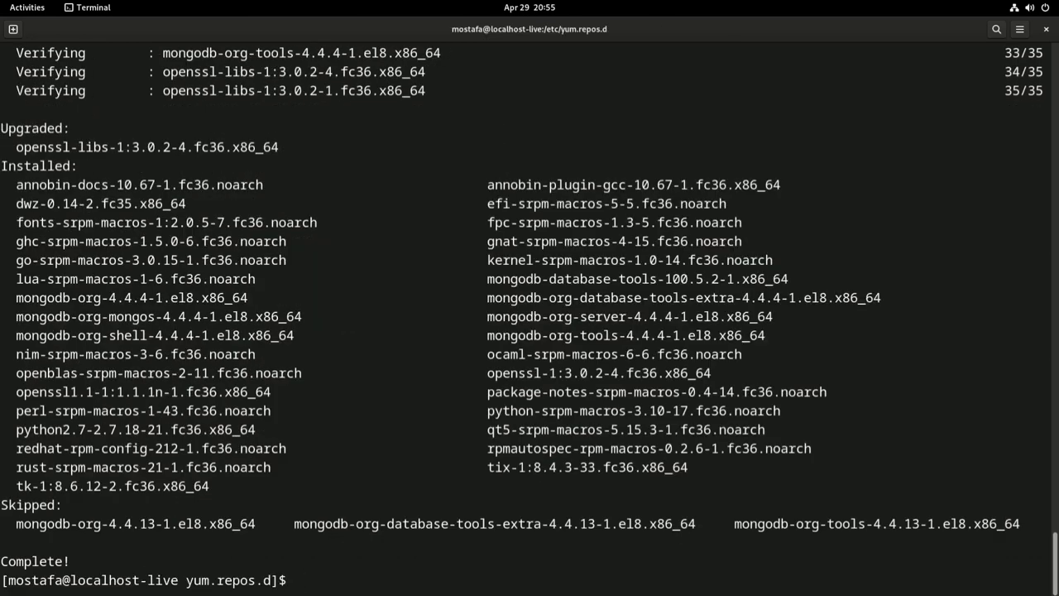
- Check mongod.service status with systemctl, which shows it inactive (dead)
{"action": "type", "text": "sudo"}
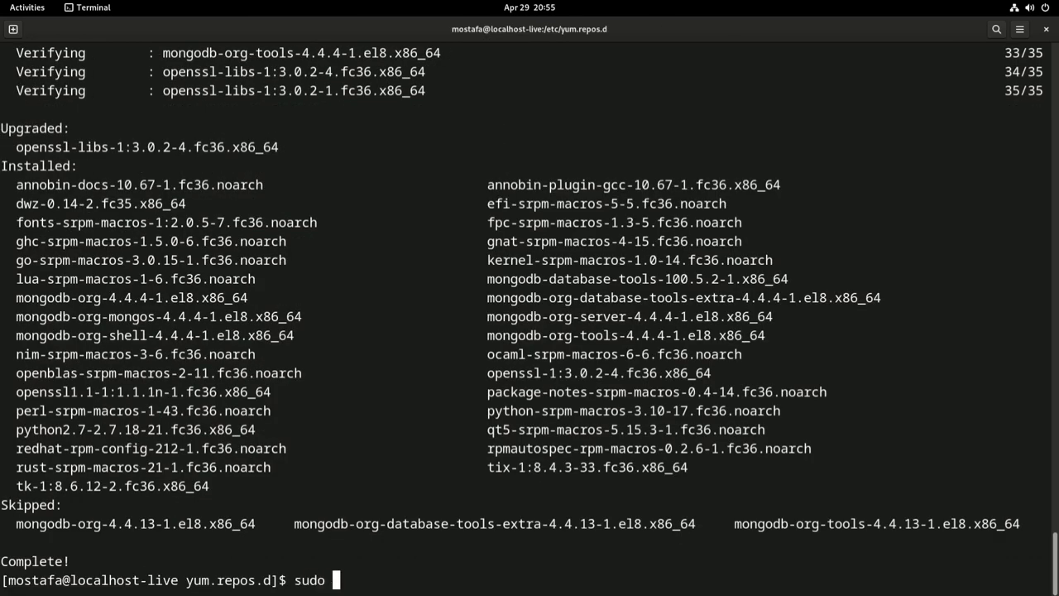
{"action": "type", "text": "systemctl"}
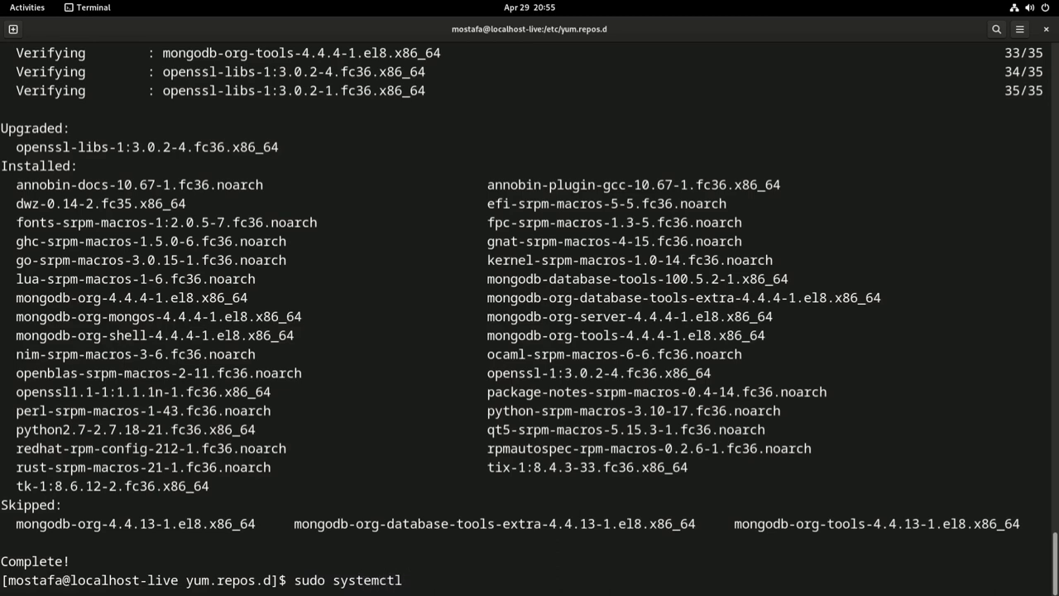
{"action": "type", "text": "s"}
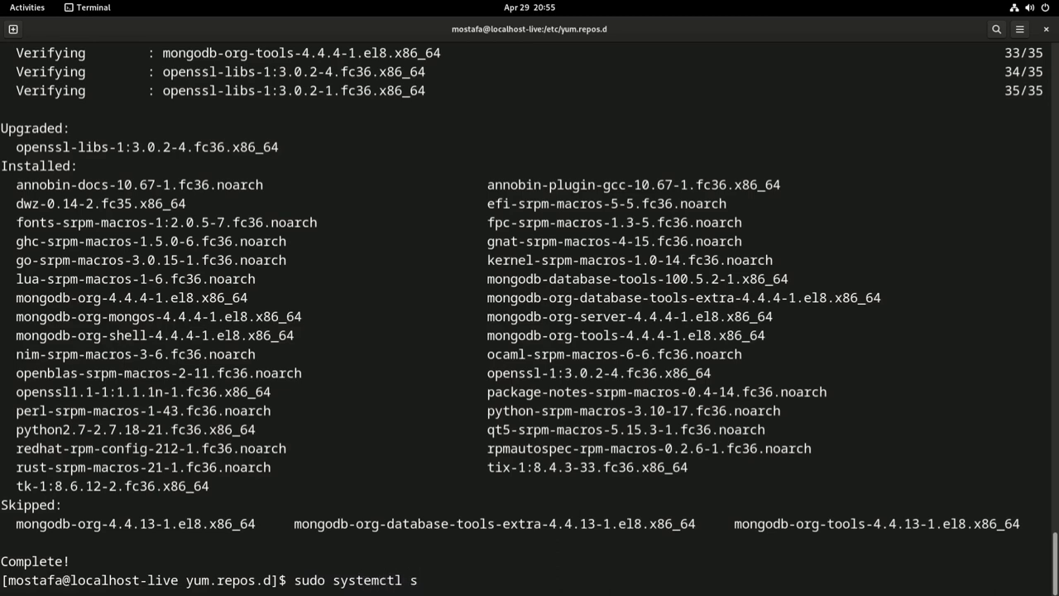
{"action": "type", "text": "tatus mongod.service"}
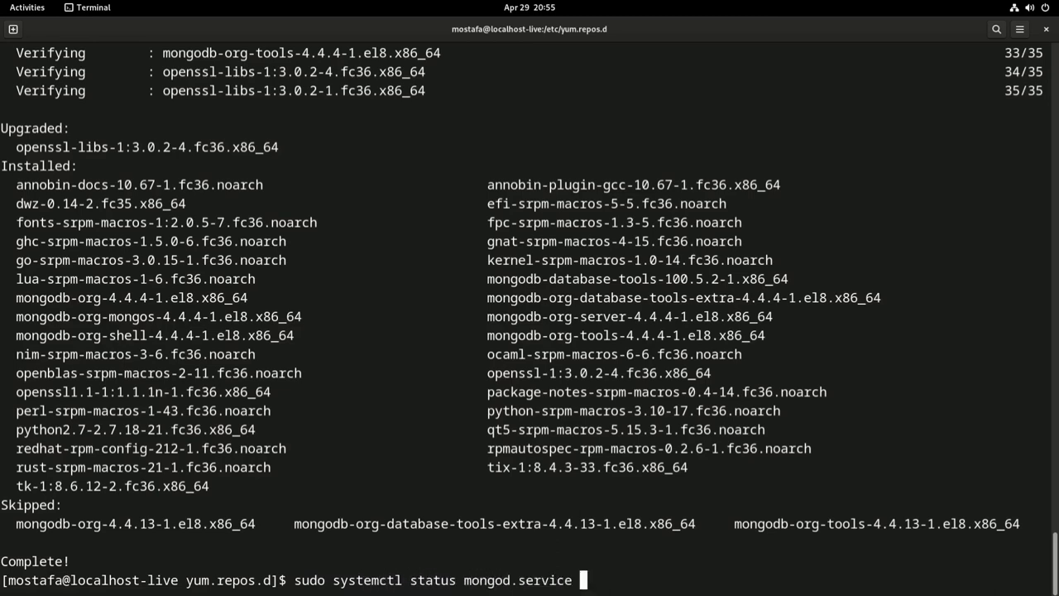
{"action": "key", "text": "Return"}
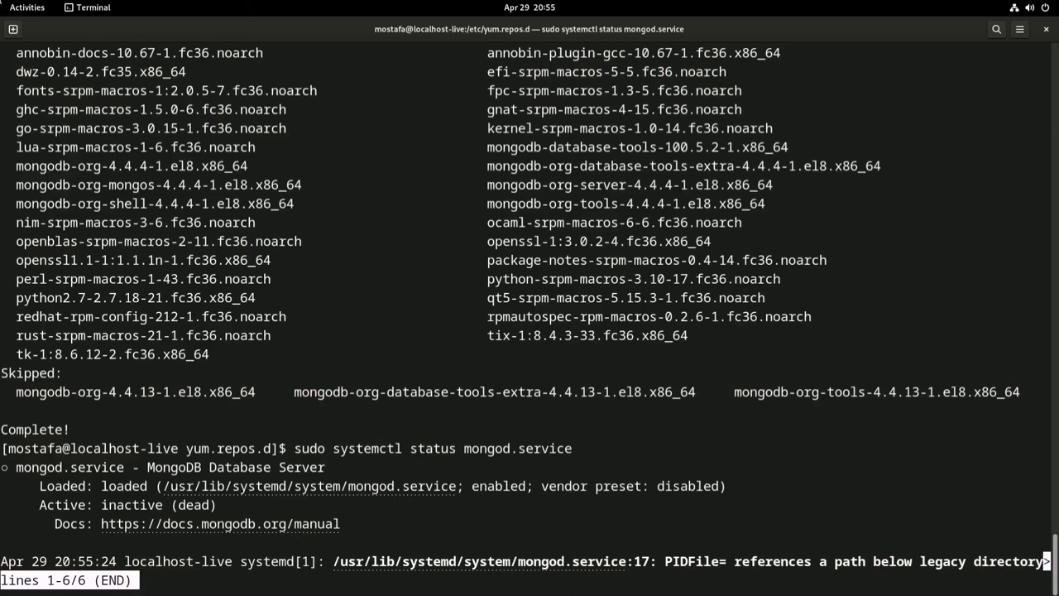
- Start mongod.service and confirm its status is now active (running)
{"action": "key", "text": "q"}
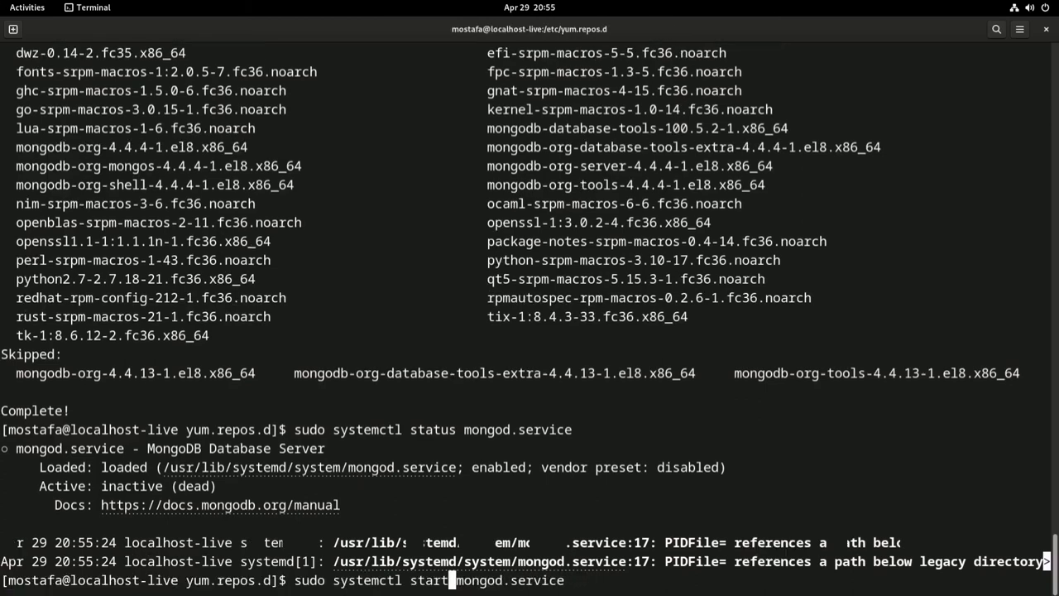
{"action": "key", "text": "Return"}
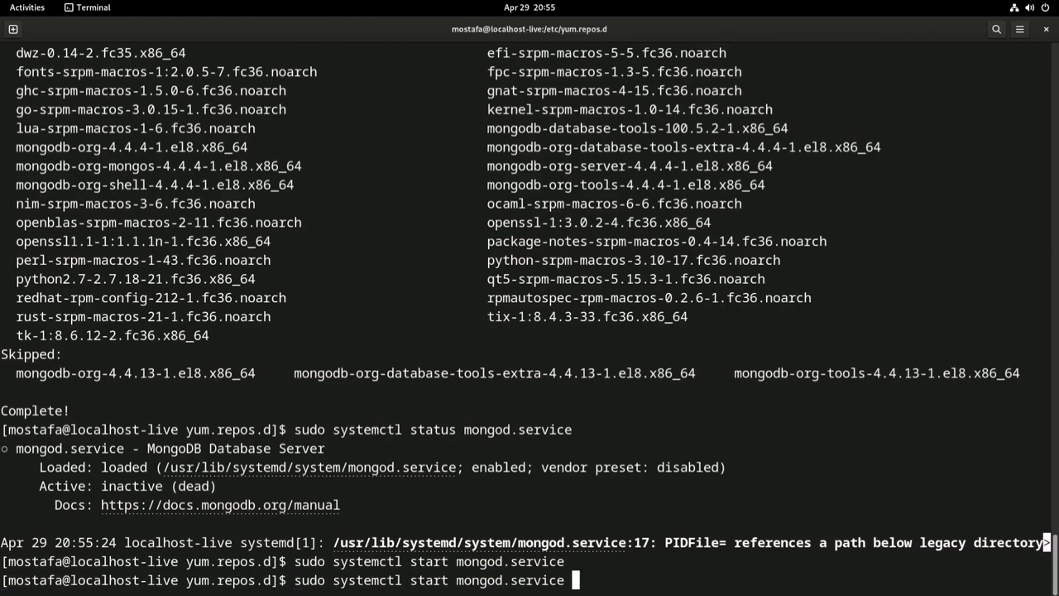
{"action": "key", "text": "Return"}
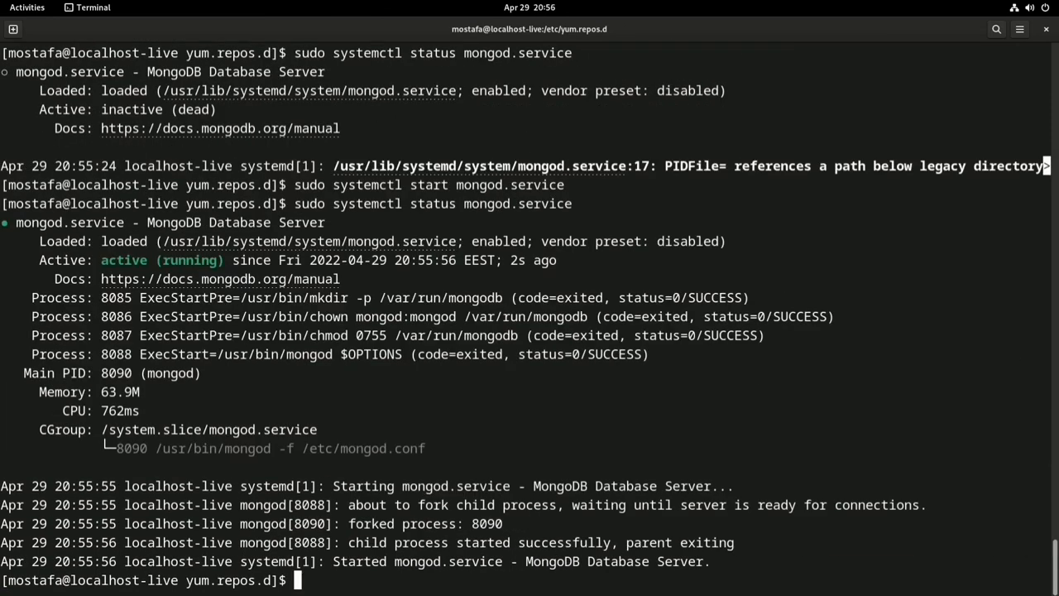